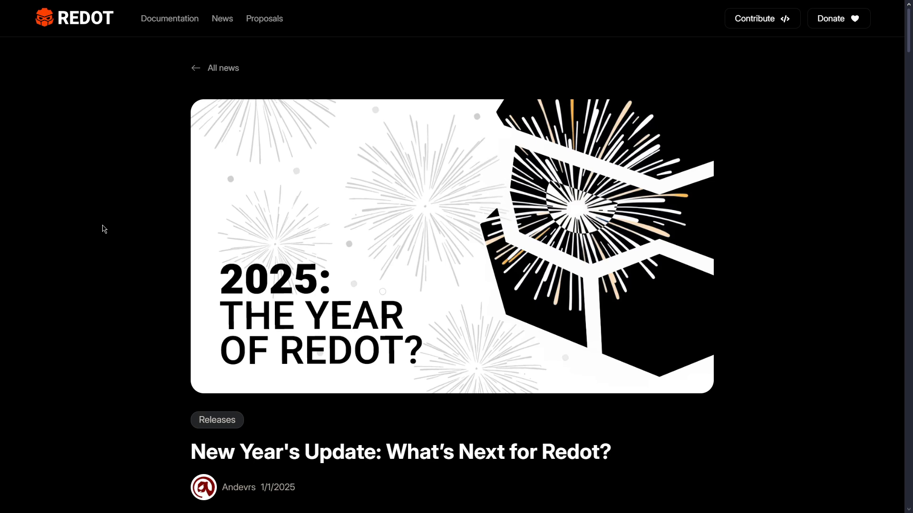
Scroll down the Redot homepage past the open-source game engine hero.
scroll("down", 3)
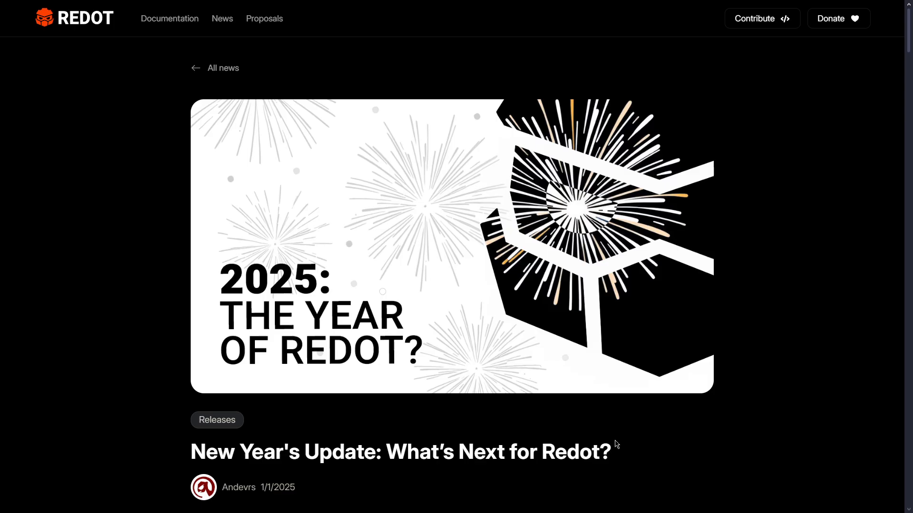
scroll("down", 3)
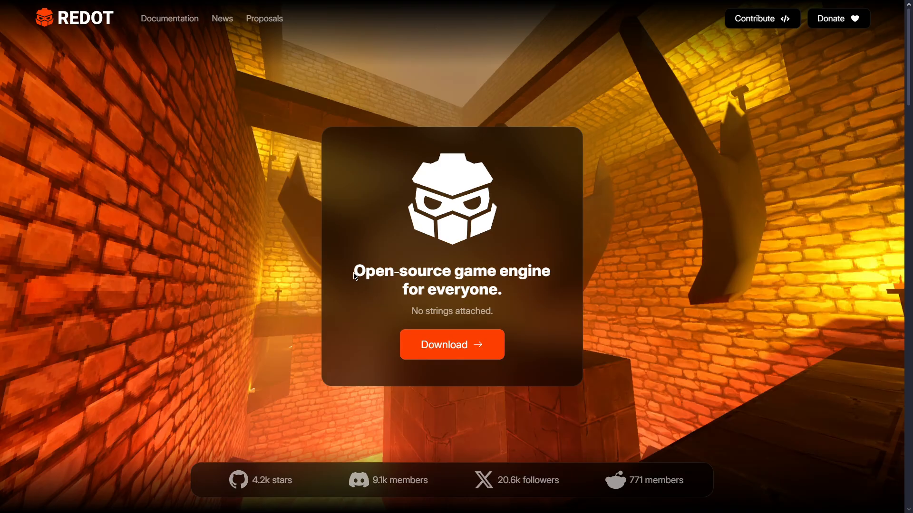
mouse_move(508, 292)
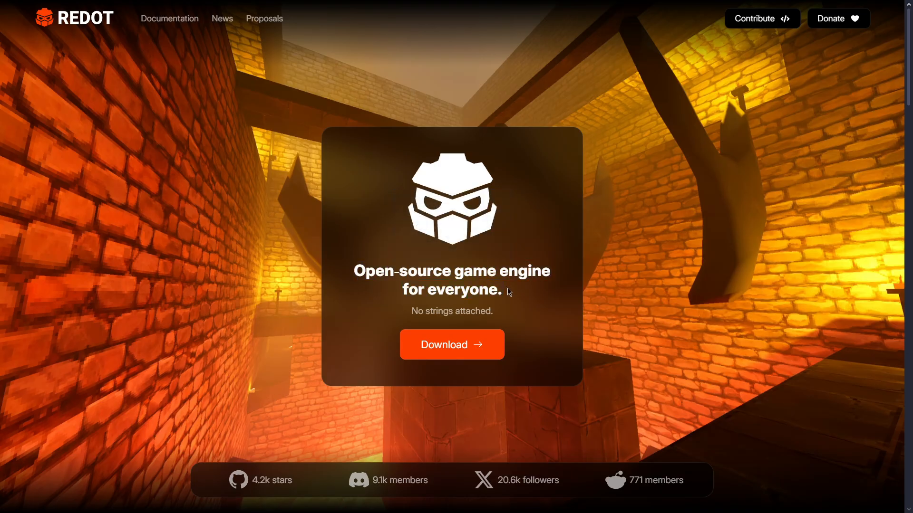
scroll("down", 3)
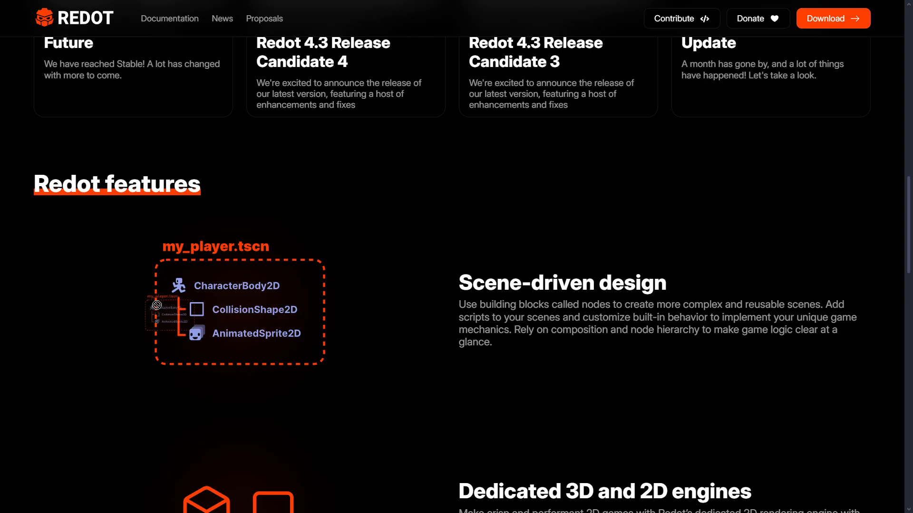
scroll("down", 3)
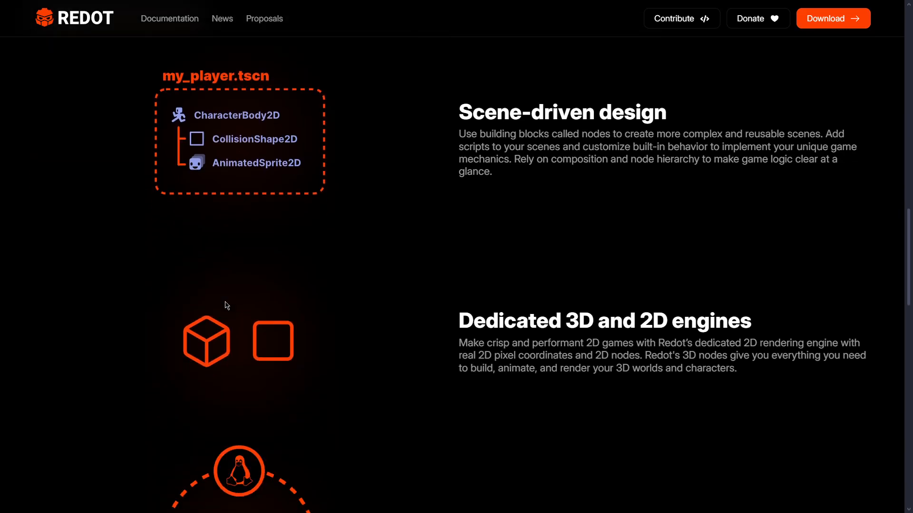
scroll("down", 3)
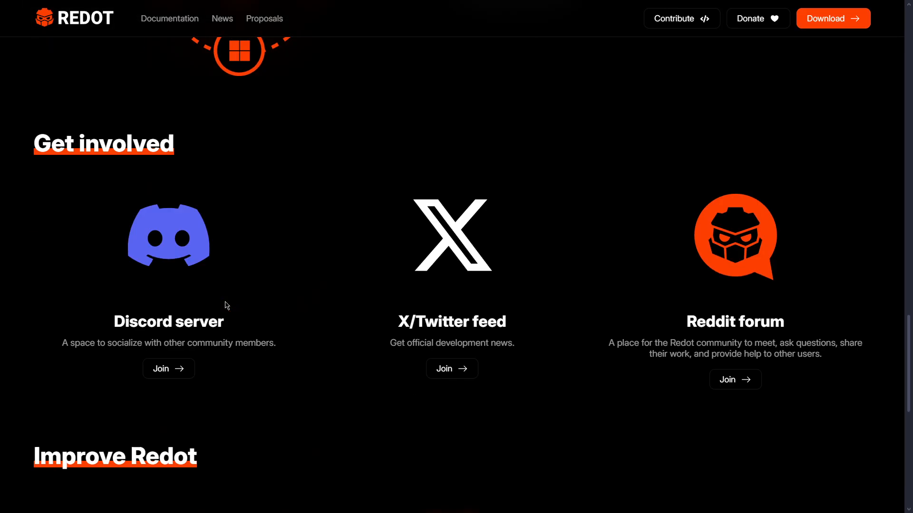
scroll("up", 3)
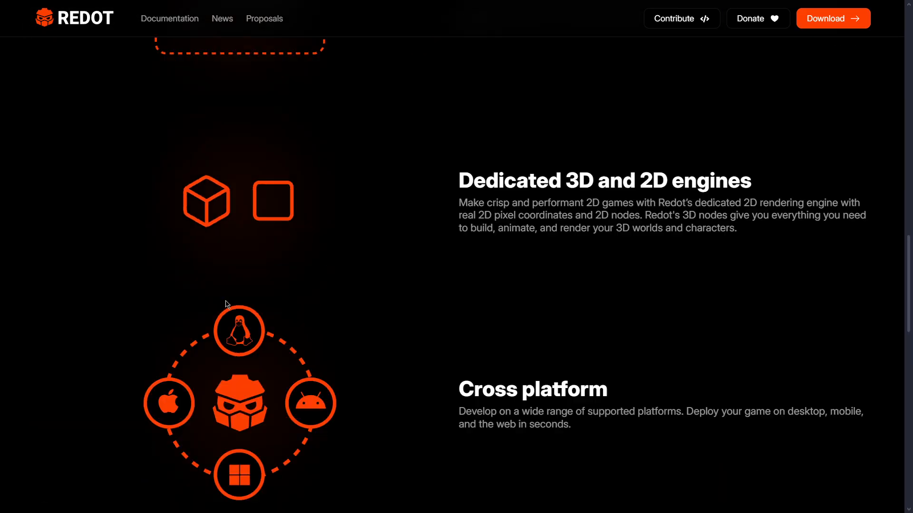
scroll("up", 3)
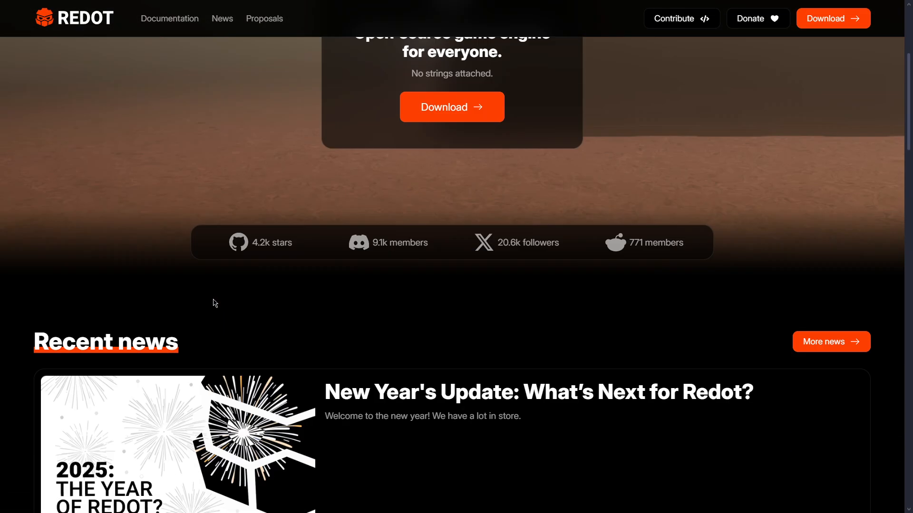
scroll("down", 3)
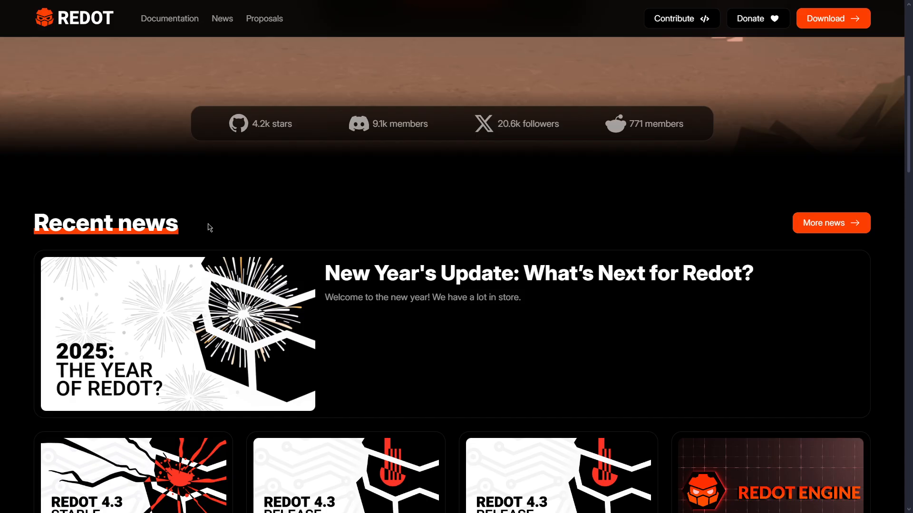
scroll("down", 3)
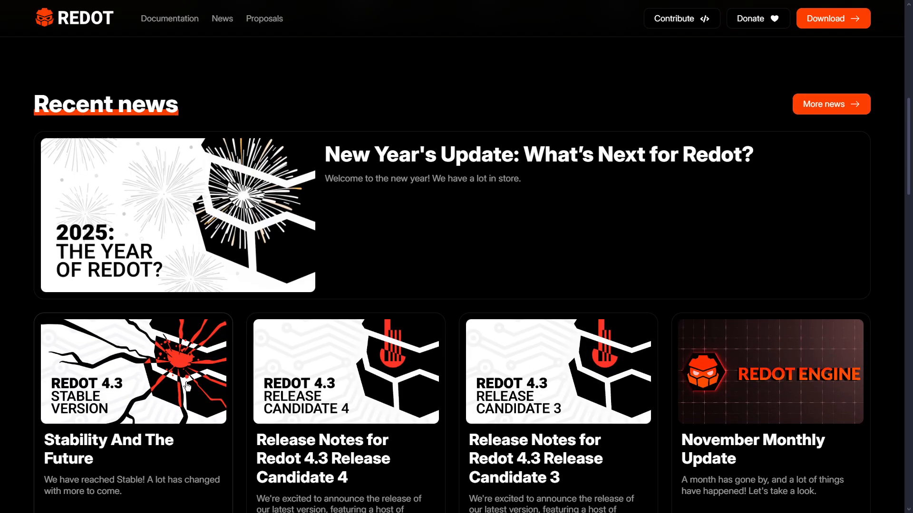
scroll("down", 3)
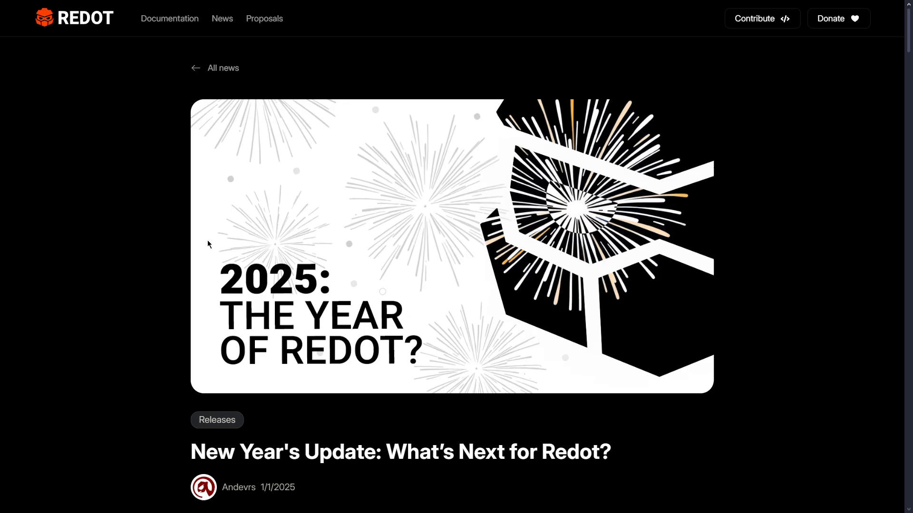
scroll("down", 3)
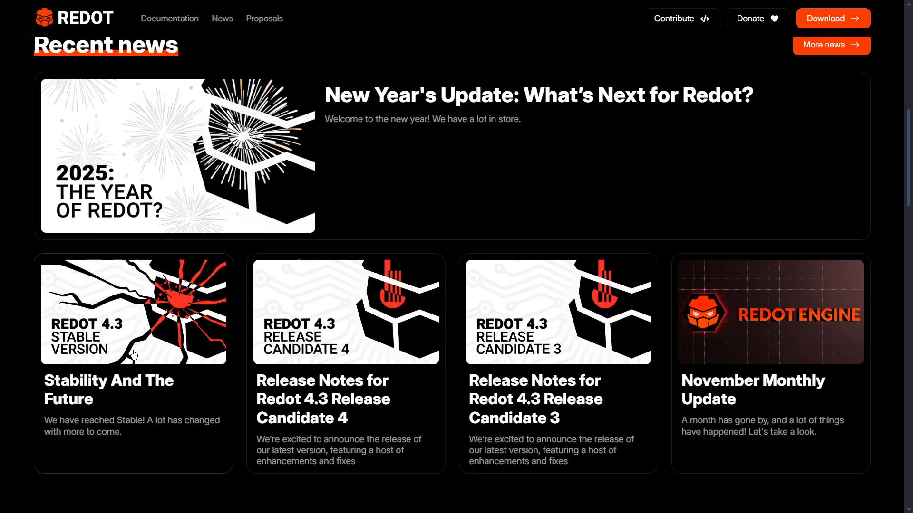
Open the Stability And The Future news post and scroll through it.
left_click(133, 312)
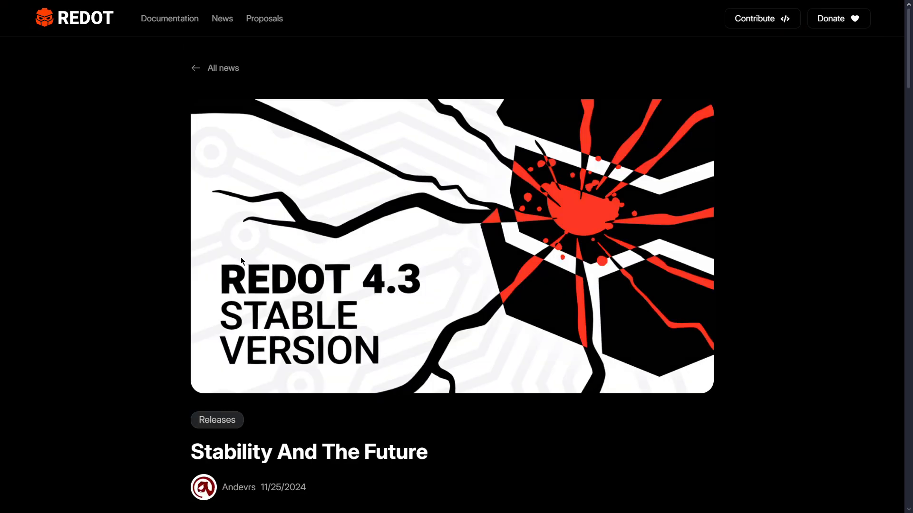
scroll("down", 3)
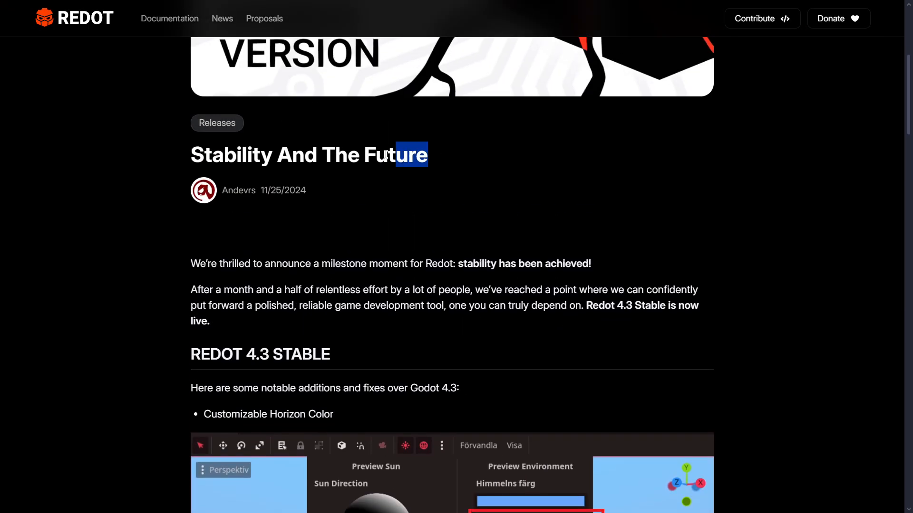
scroll("down", 3)
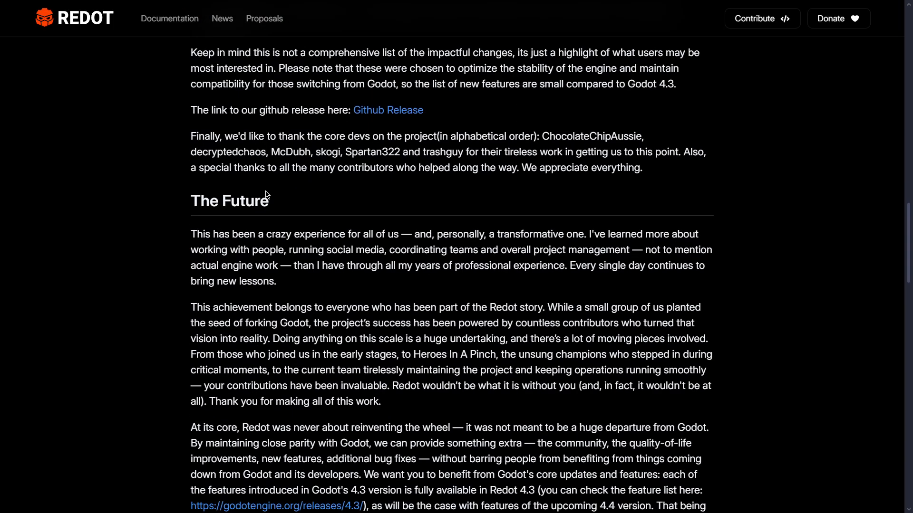
scroll("down", 3)
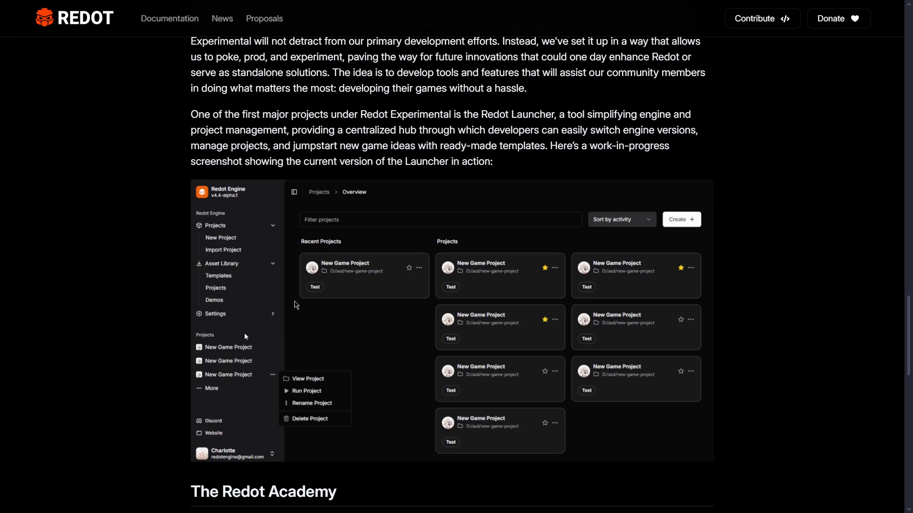
scroll("down", 3)
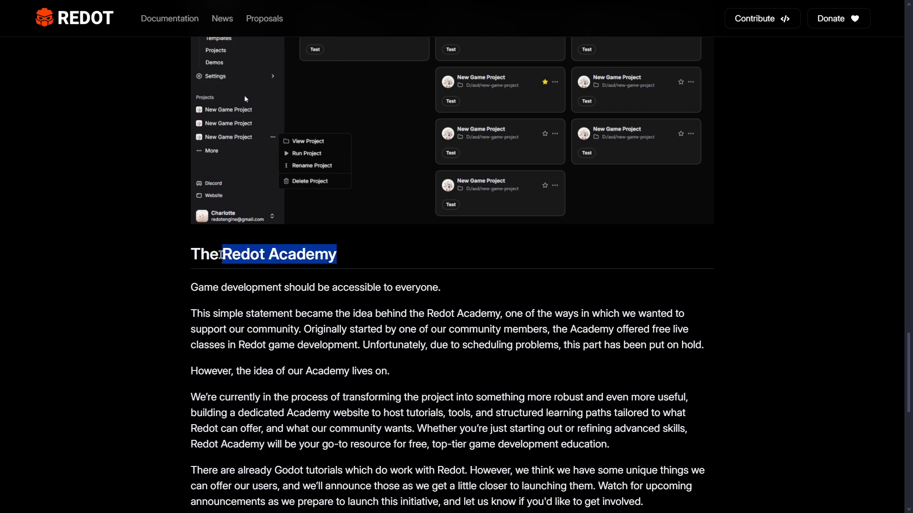
scroll("down", 3)
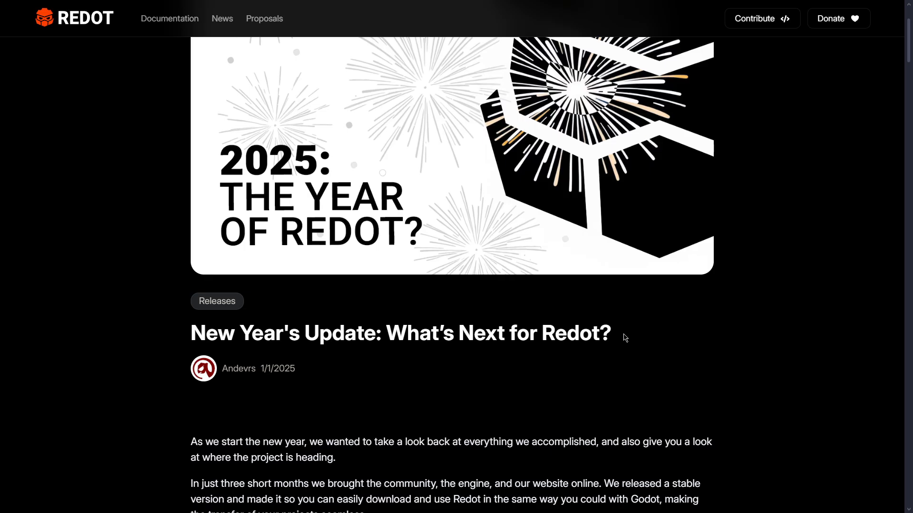
Scroll to the Redot Forum section and follow its link to forum.redotengine.org.
scroll("down", 3)
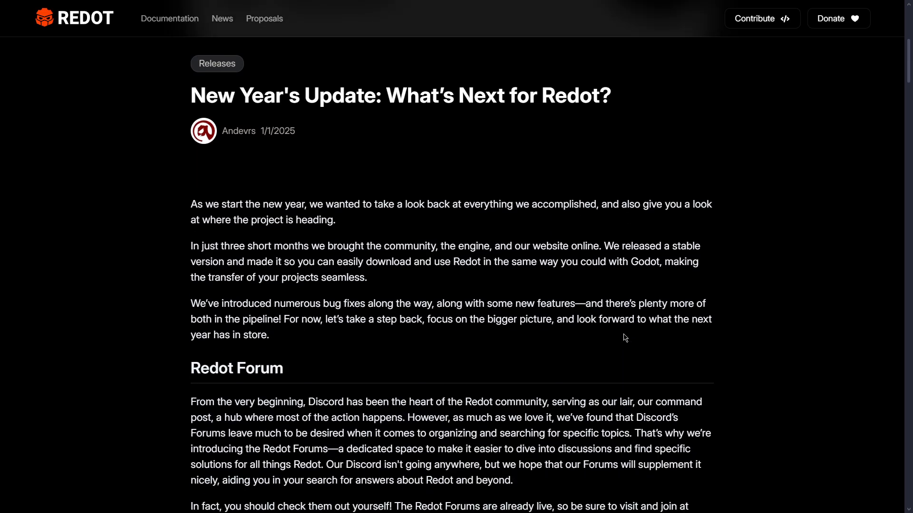
scroll("down", 3)
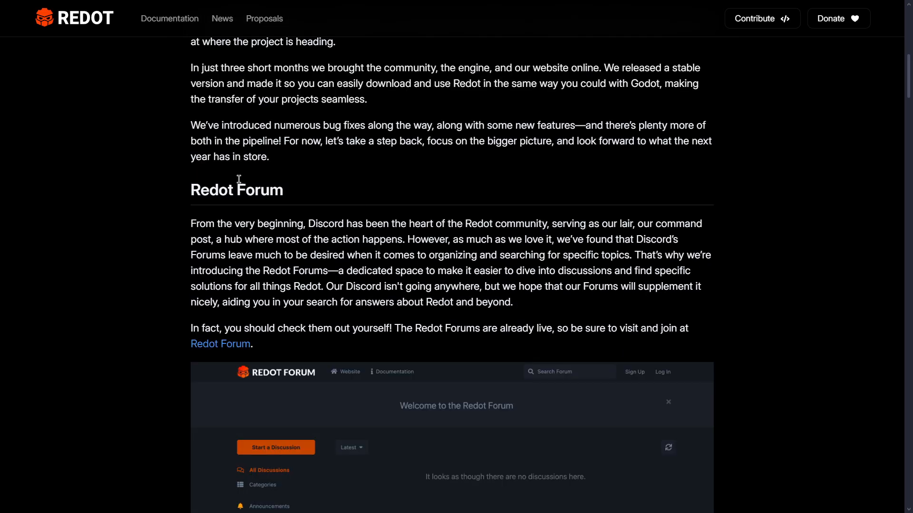
double_click(236, 189)
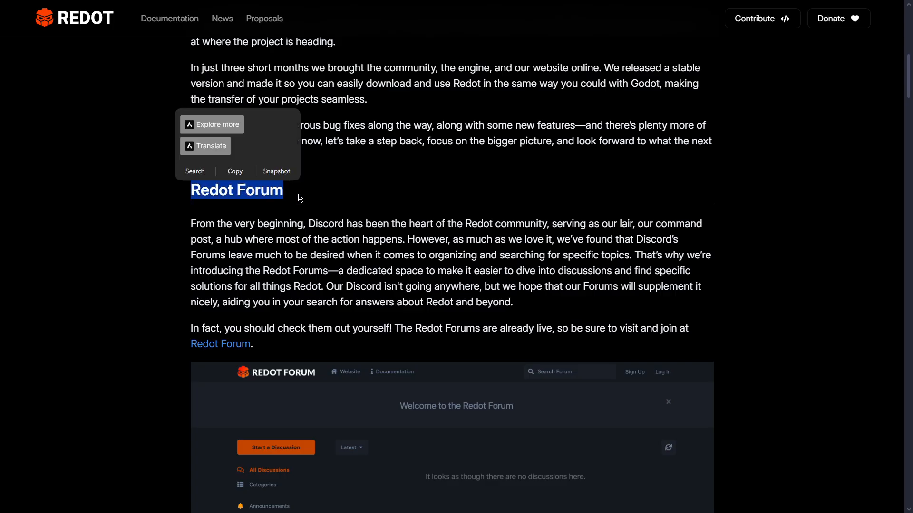
scroll("down", 3)
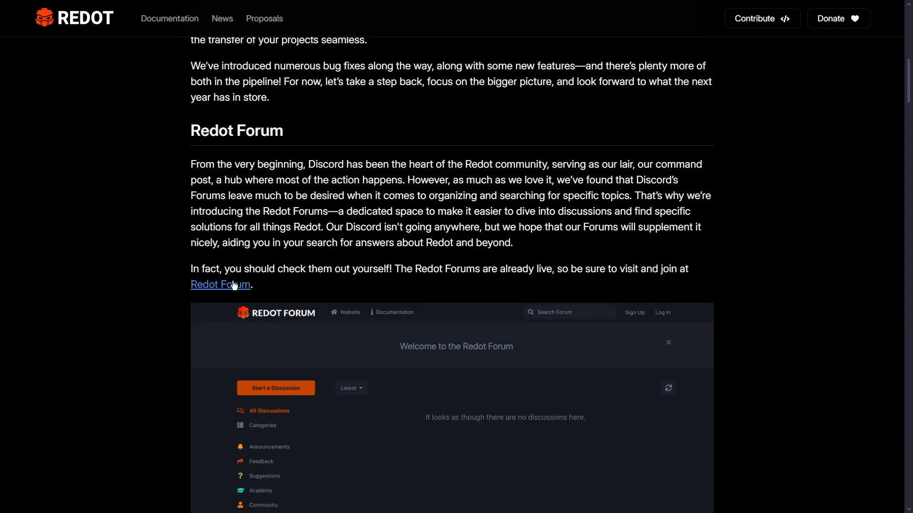
left_click(220, 285)
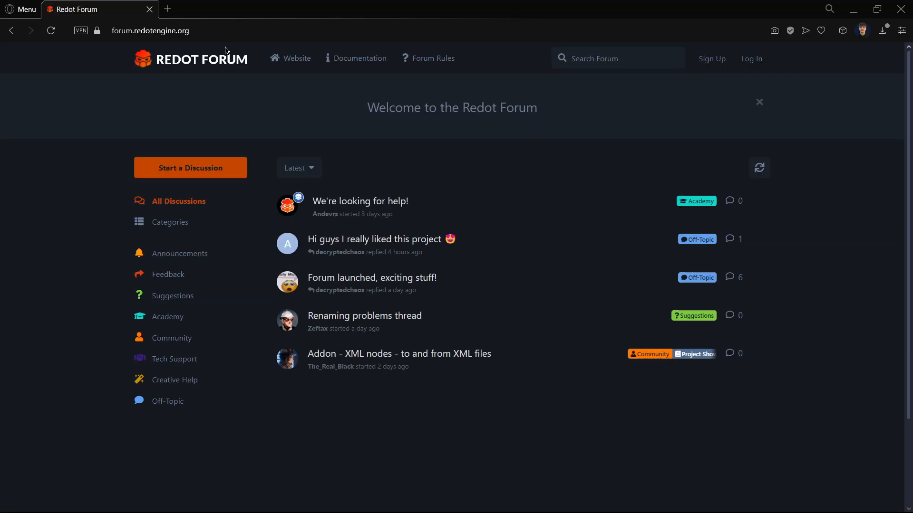
Go back from the forum to the New Year's Update post.
left_click(163, 31)
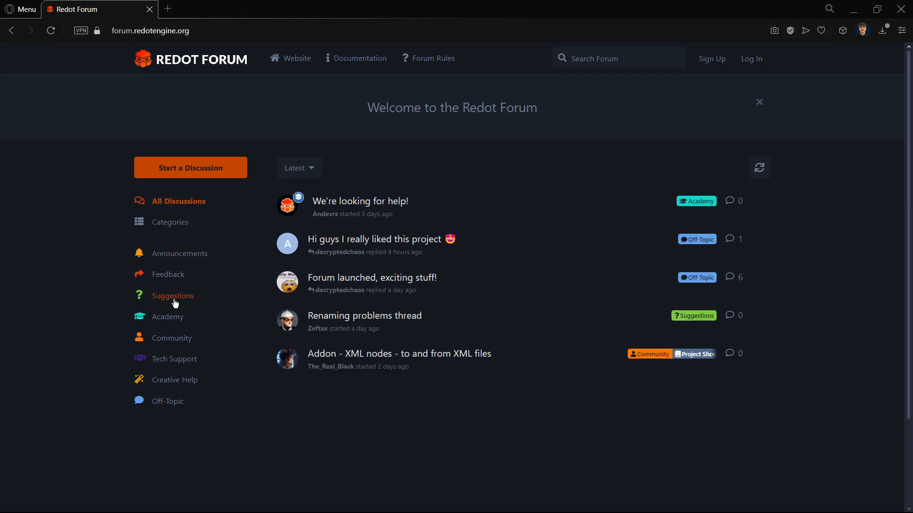
mouse_move(353, 159)
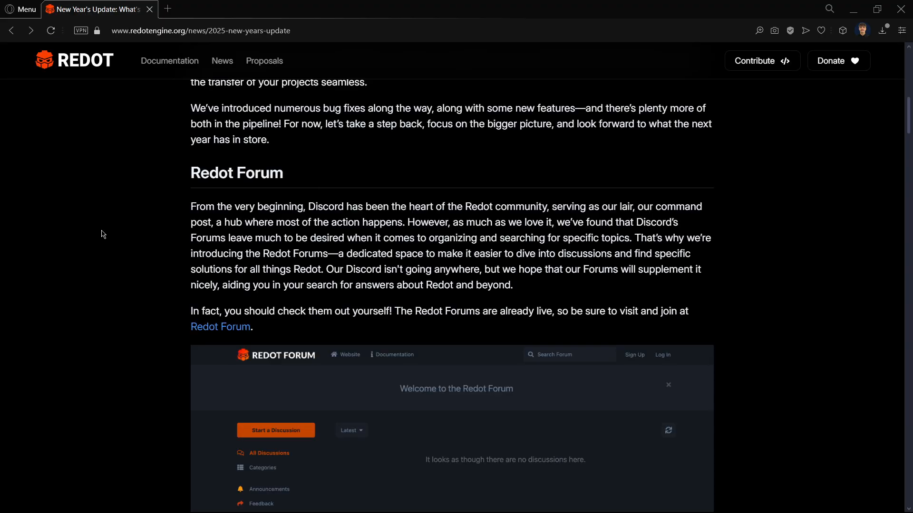
mouse_move(247, 202)
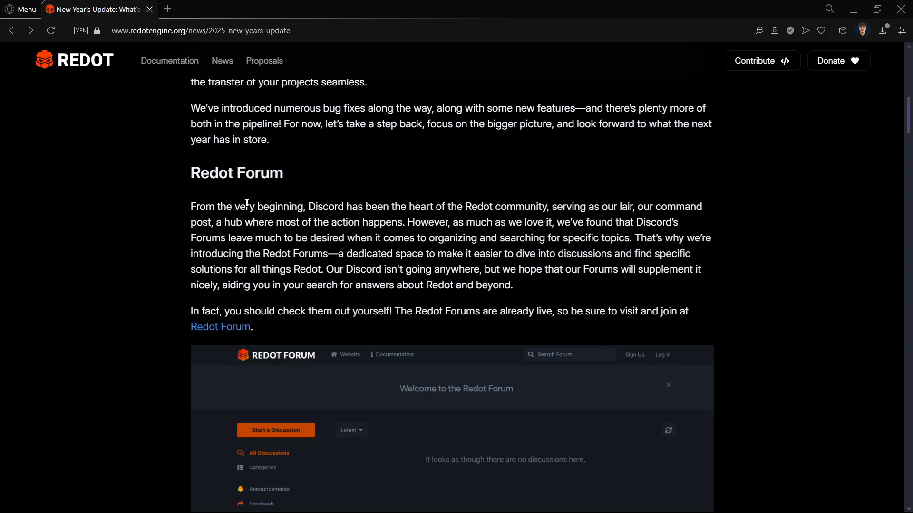
Switch the browser to full screen and scroll down to the Engine section.
double_click(325, 207)
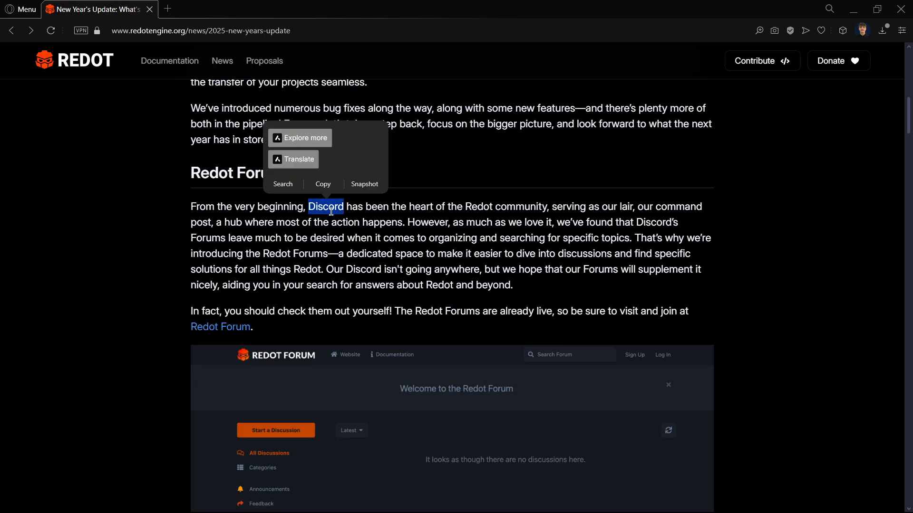
key("F11")
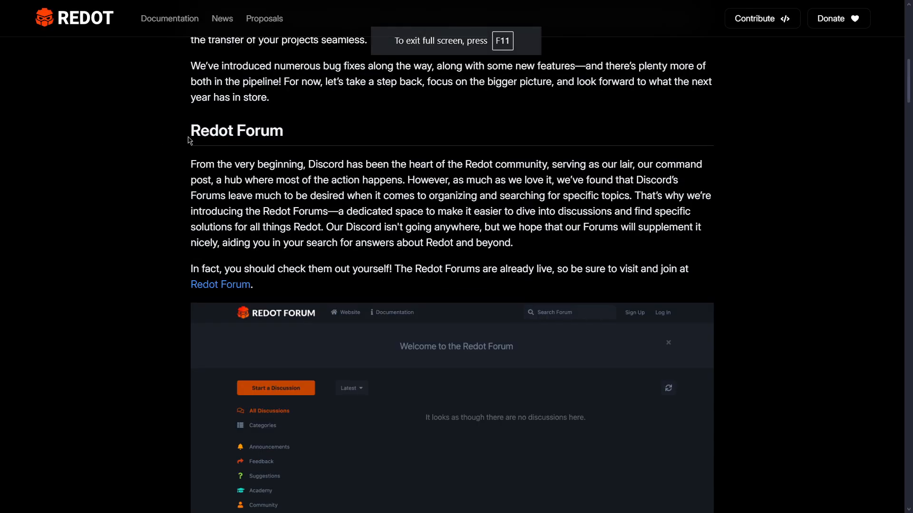
mouse_move(195, 168)
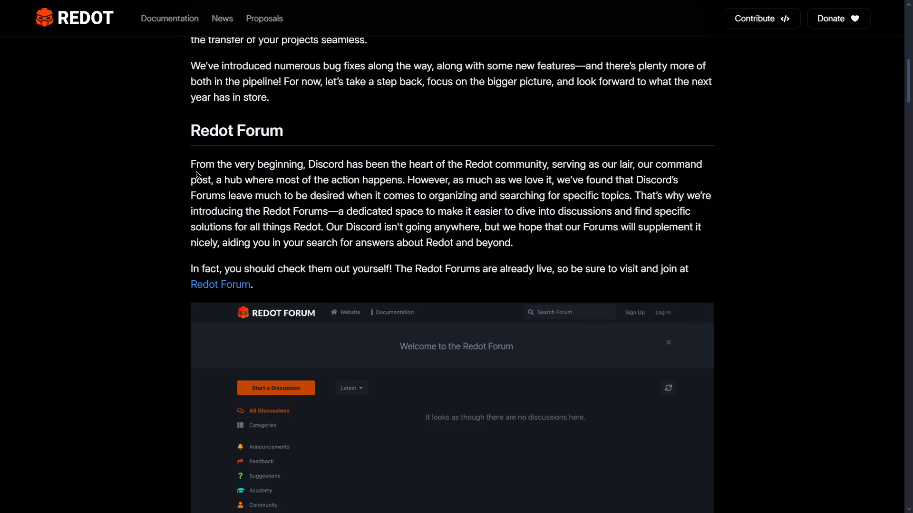
scroll("down", 3)
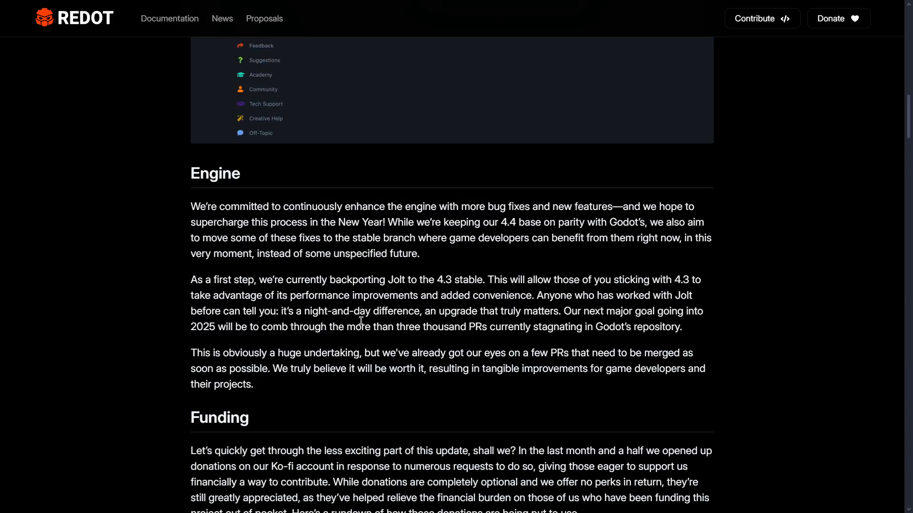
left_click_drag(192, 280, 482, 279)
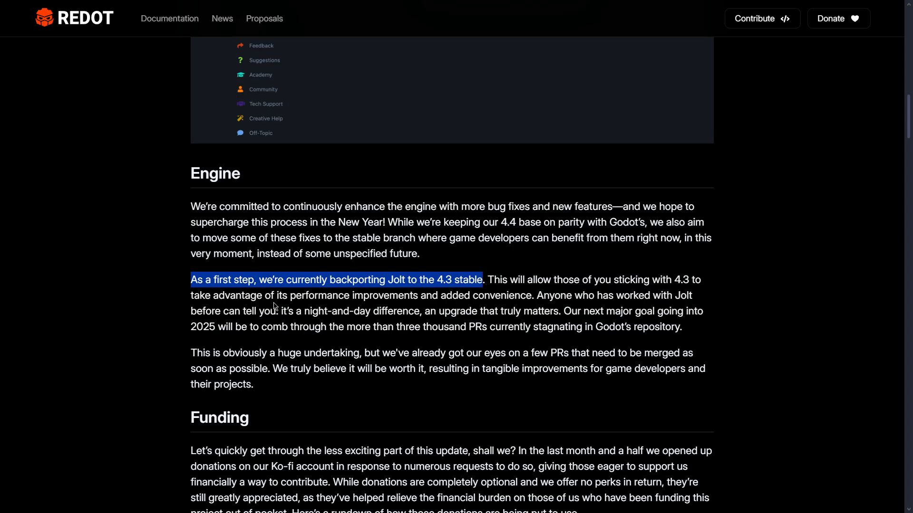
mouse_move(277, 389)
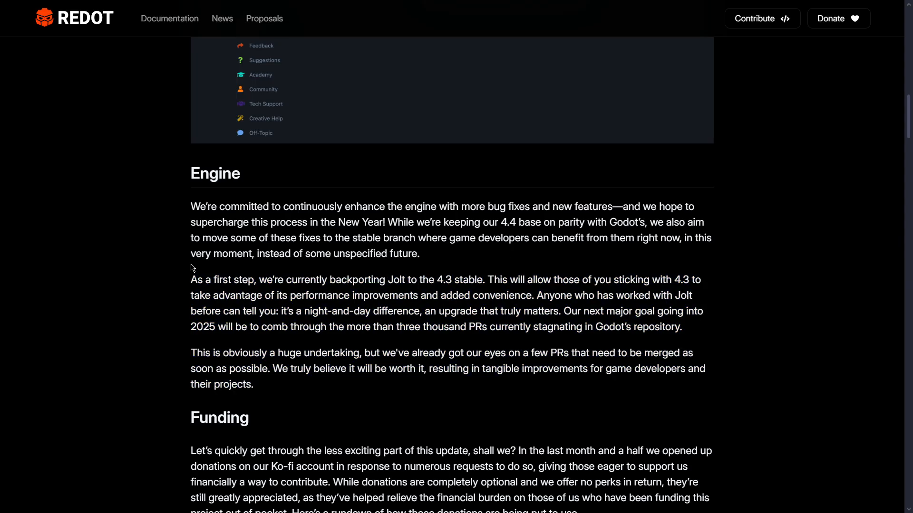
Highlight the Jolt backporting paragraph and the sentence about stagnating Godot PRs.
left_click_drag(191, 279, 274, 353)
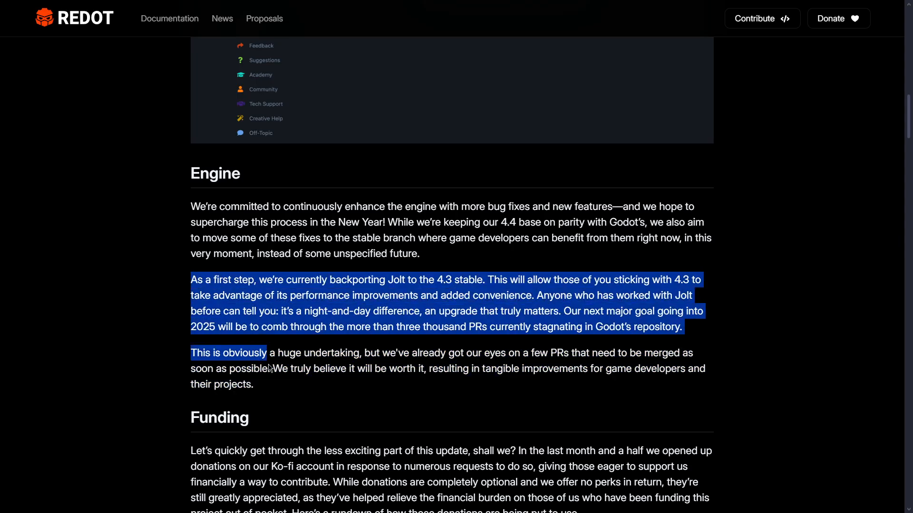
left_click(274, 388)
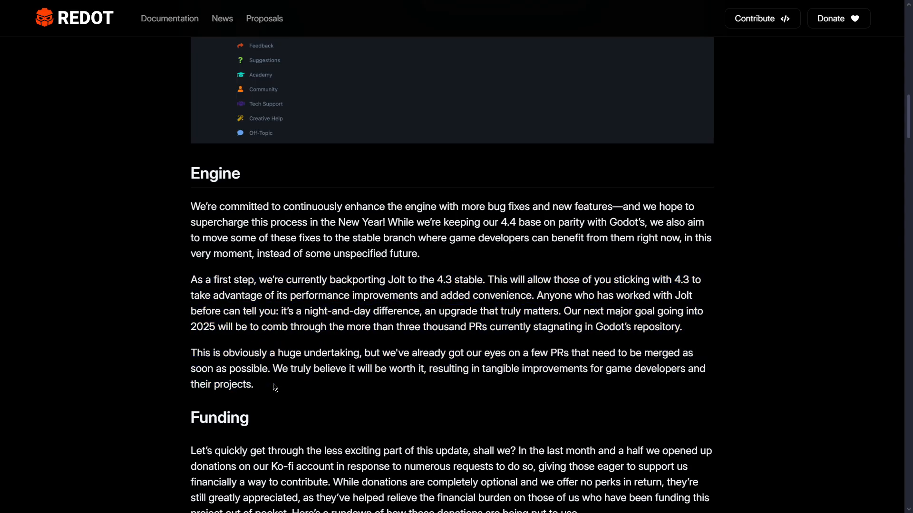
double_click(396, 280)
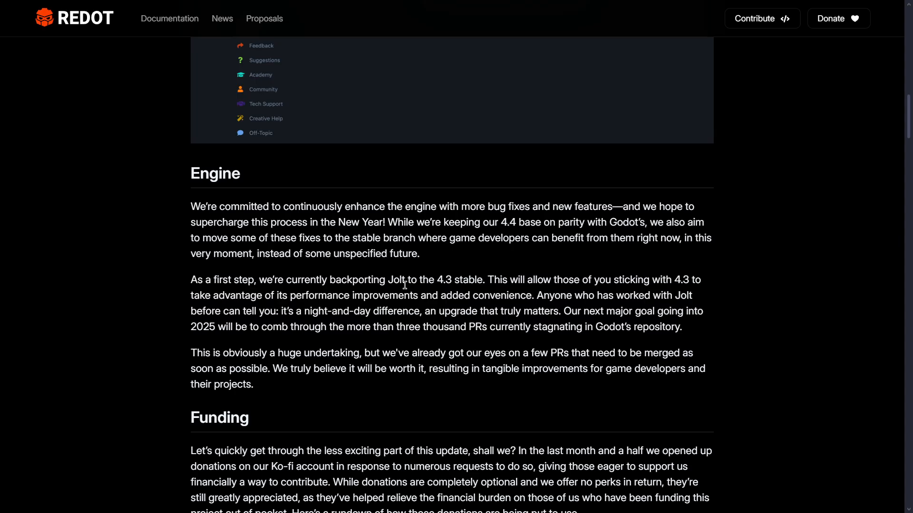
mouse_move(495, 293)
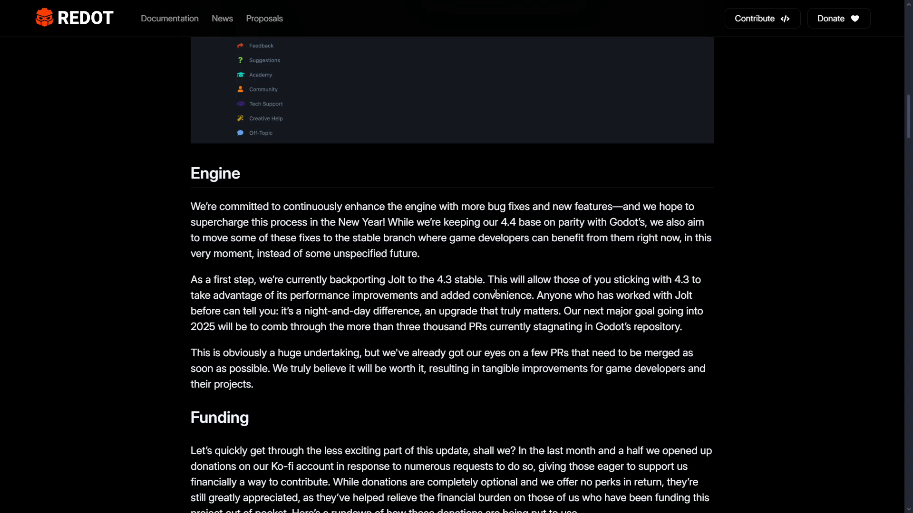
double_click(281, 295)
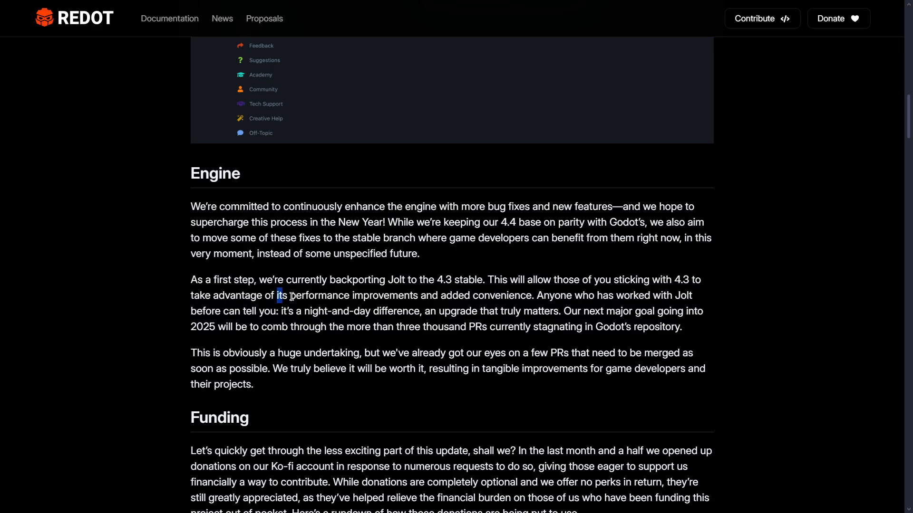
left_click_drag(278, 295, 532, 295)
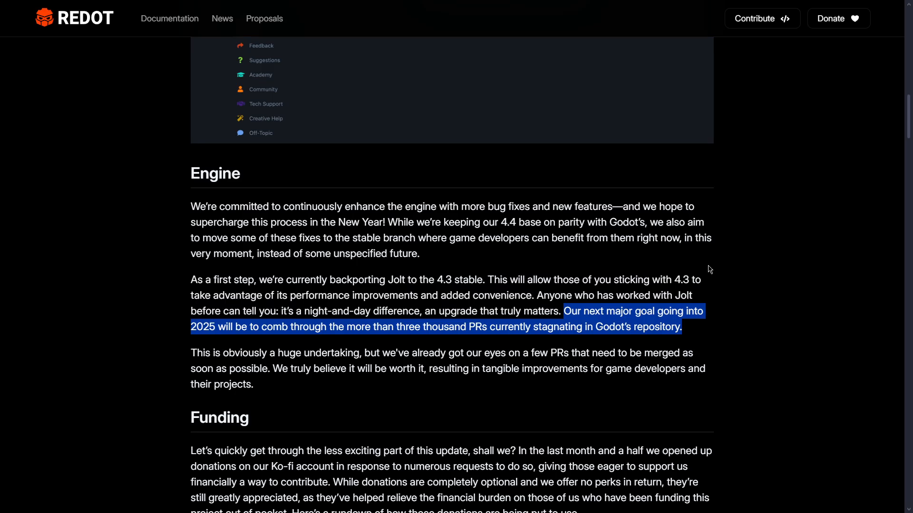
scroll("down", 3)
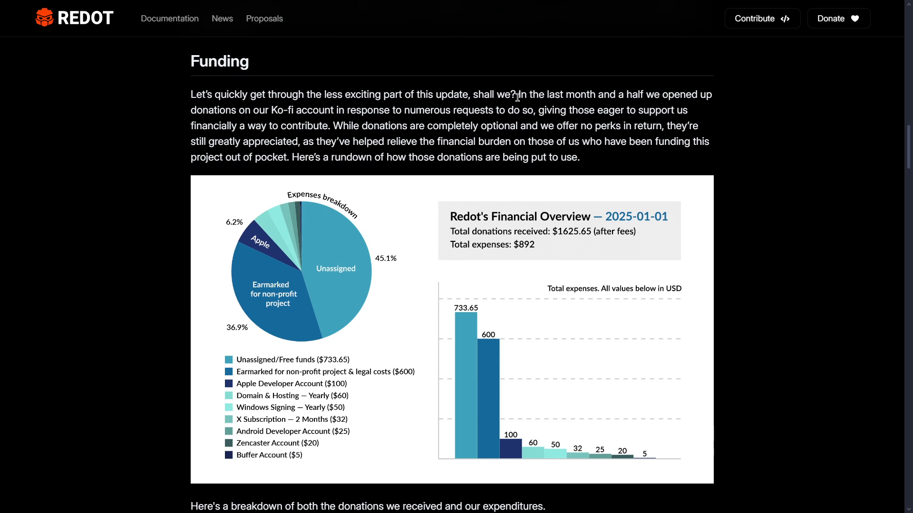
Highlight the Ko-fi donations sentence and scroll past the financial overview chart.
left_click_drag(517, 94, 325, 110)
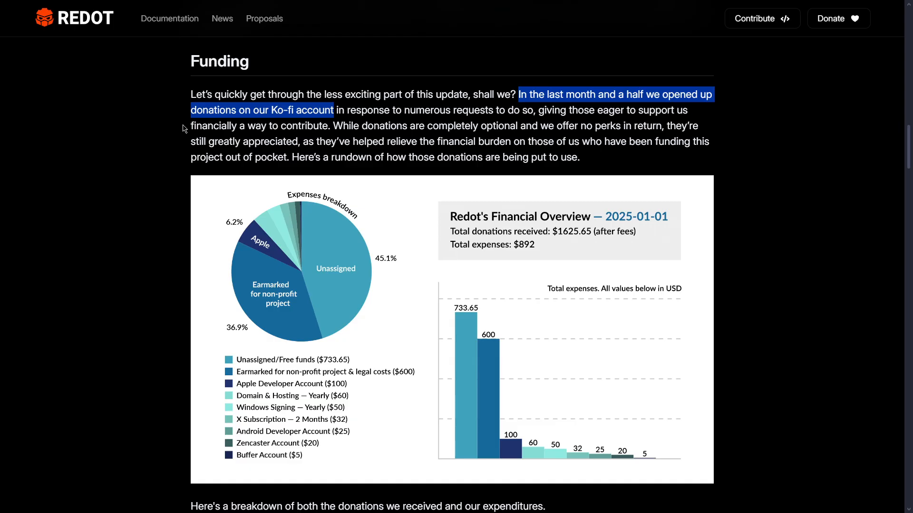
scroll("down", 3)
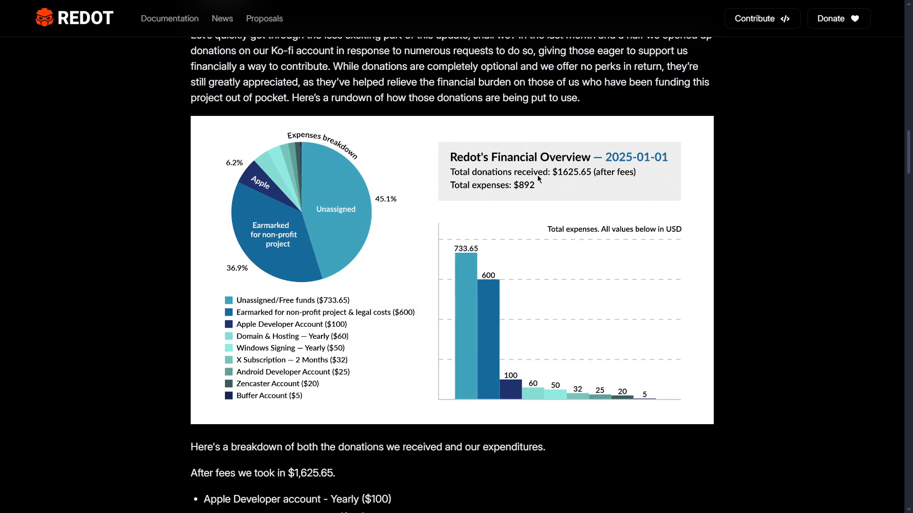
mouse_move(583, 179)
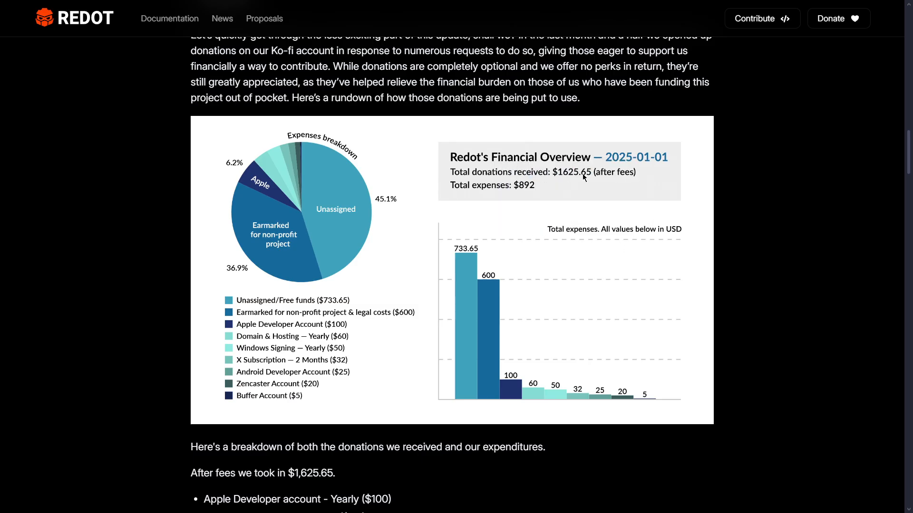
mouse_move(571, 179)
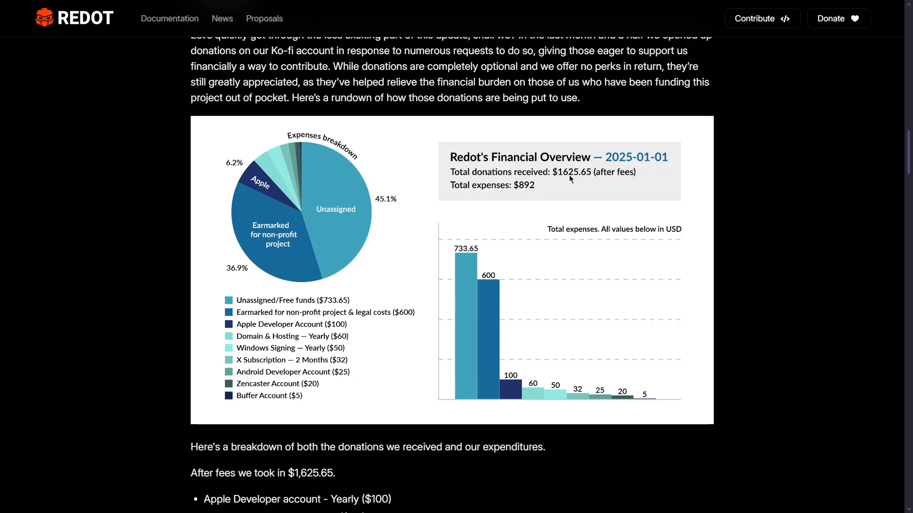
scroll("up", 3)
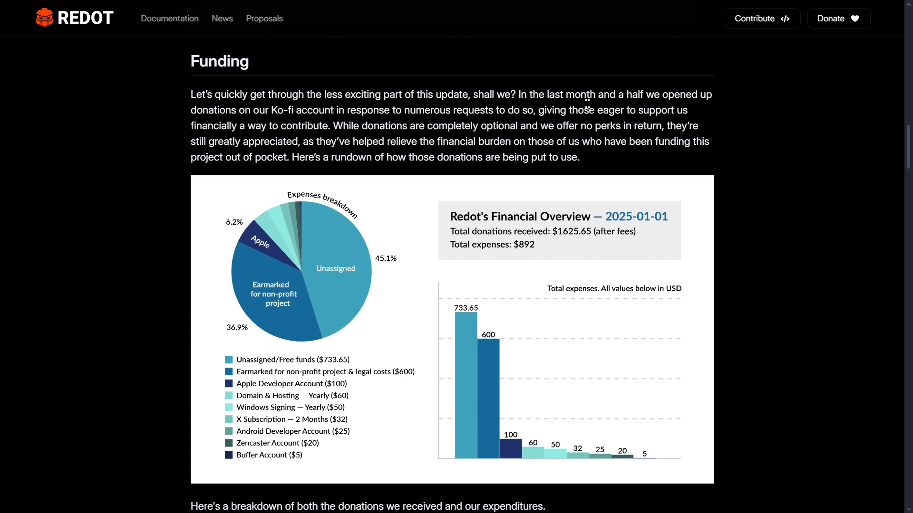
mouse_move(292, 360)
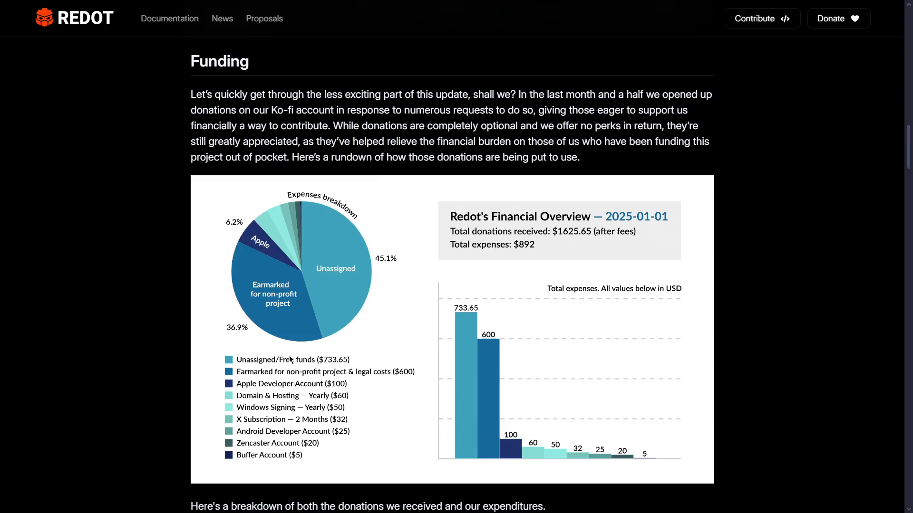
scroll("down", 3)
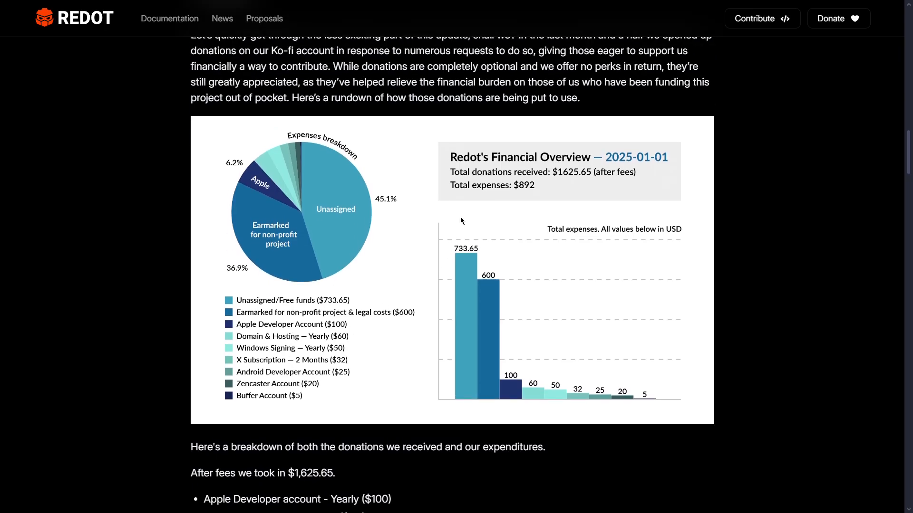
mouse_move(333, 203)
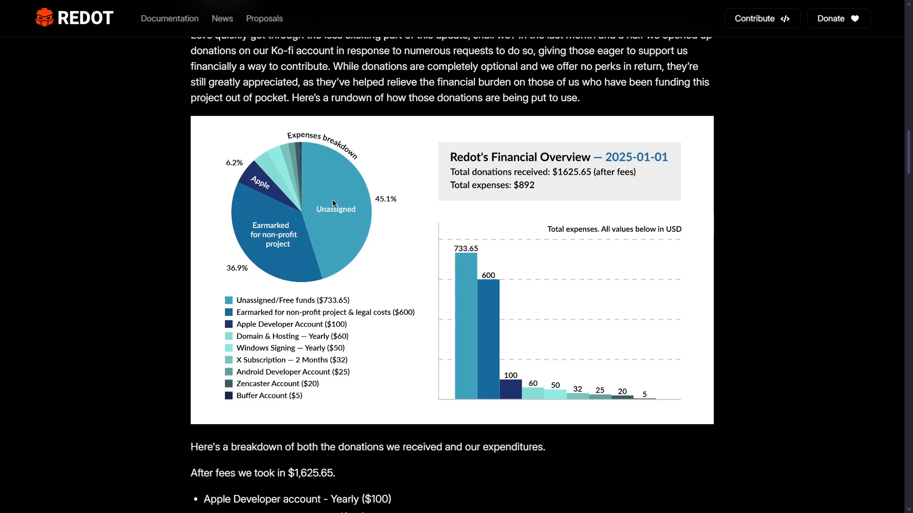
mouse_move(309, 316)
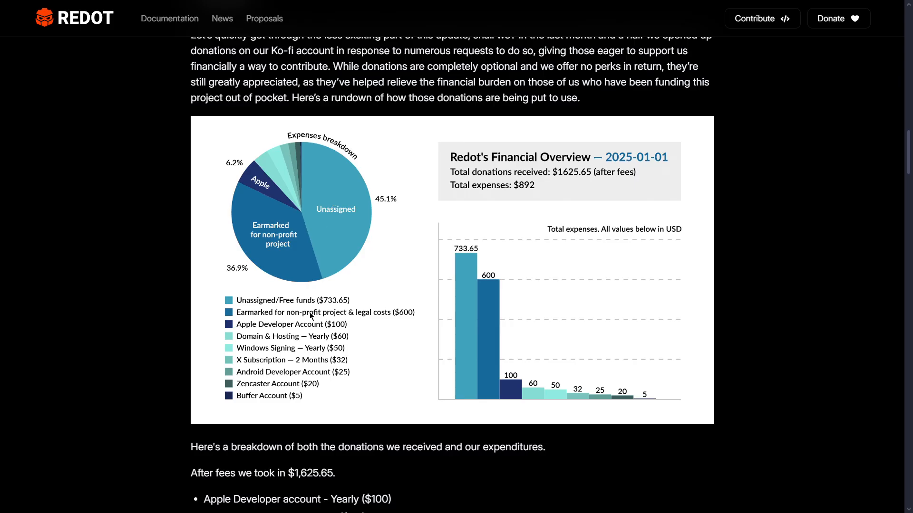
scroll("down", 3)
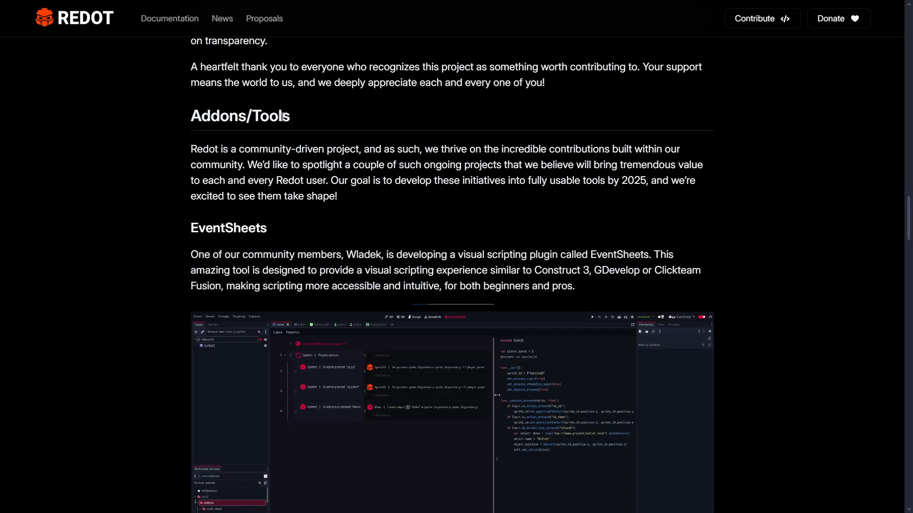
Highlight 'visual scripting plugin' and scroll past the EventSheets editor screenshot.
scroll("down", 3)
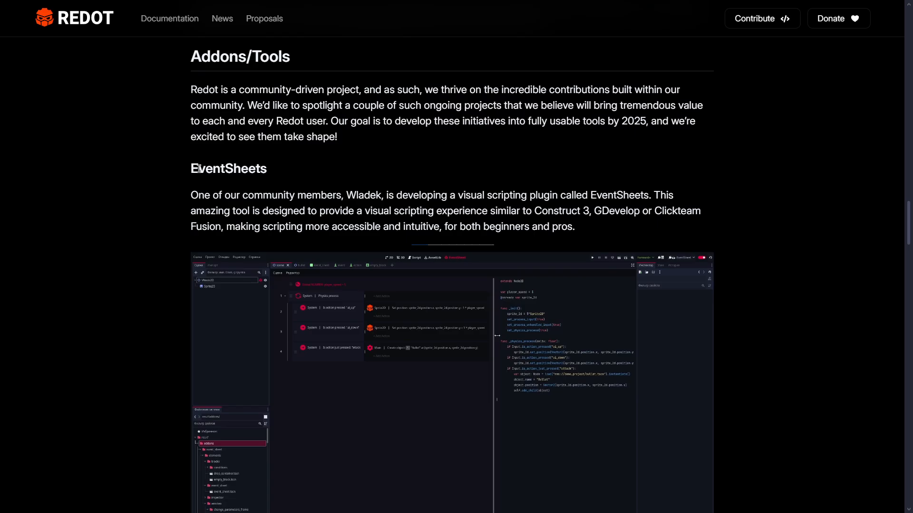
mouse_move(278, 171)
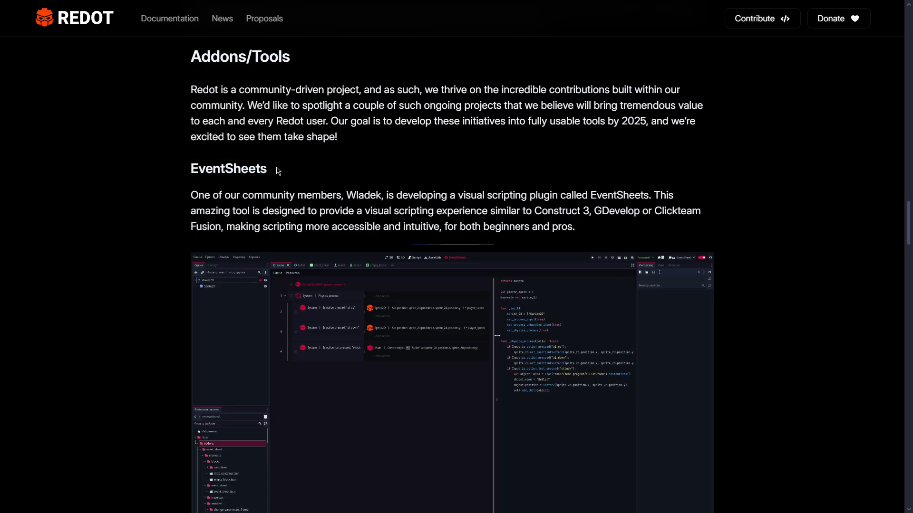
left_click_drag(459, 195, 556, 195)
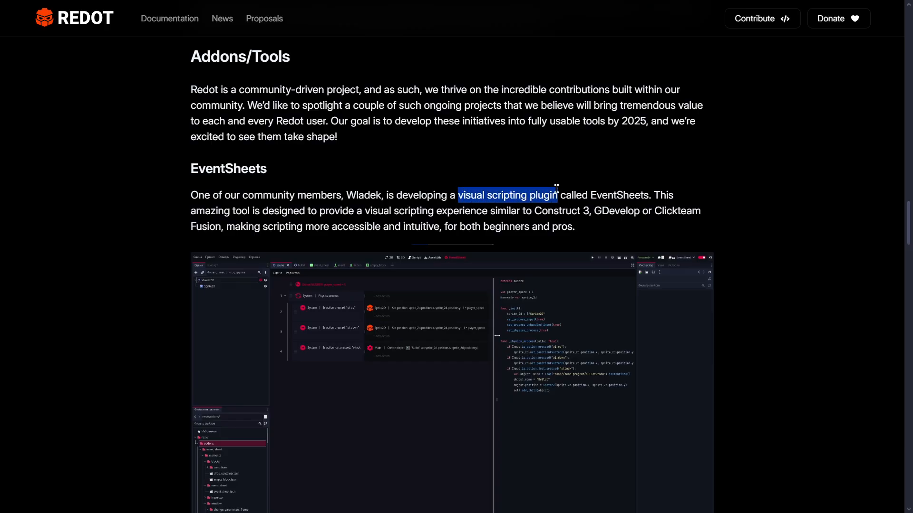
scroll("down", 3)
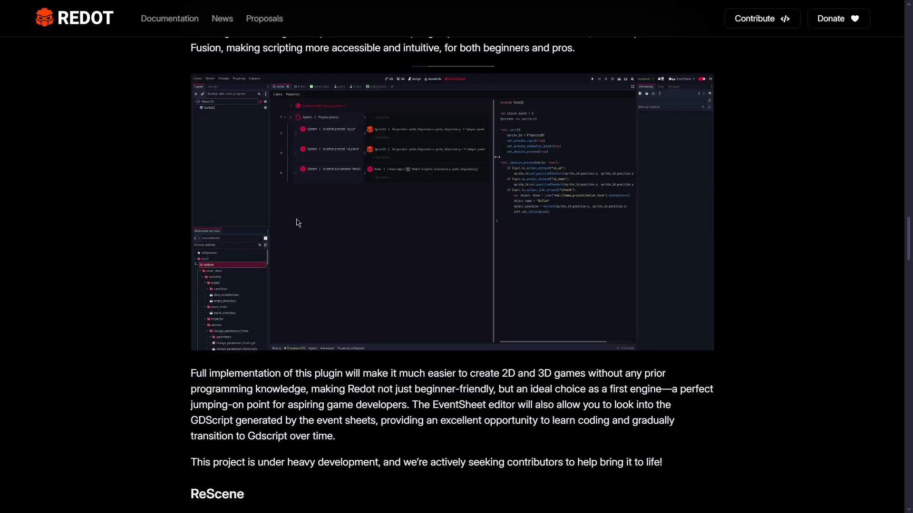
scroll("down", 3)
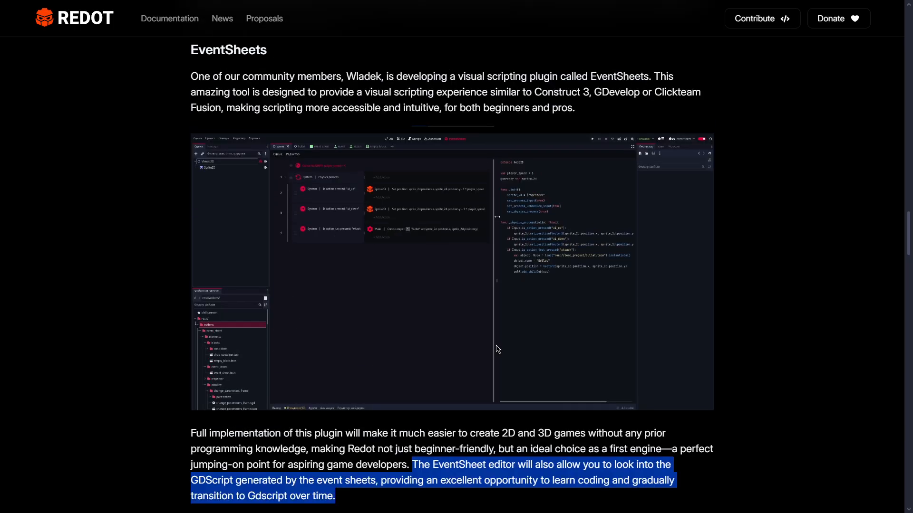
mouse_move(361, 213)
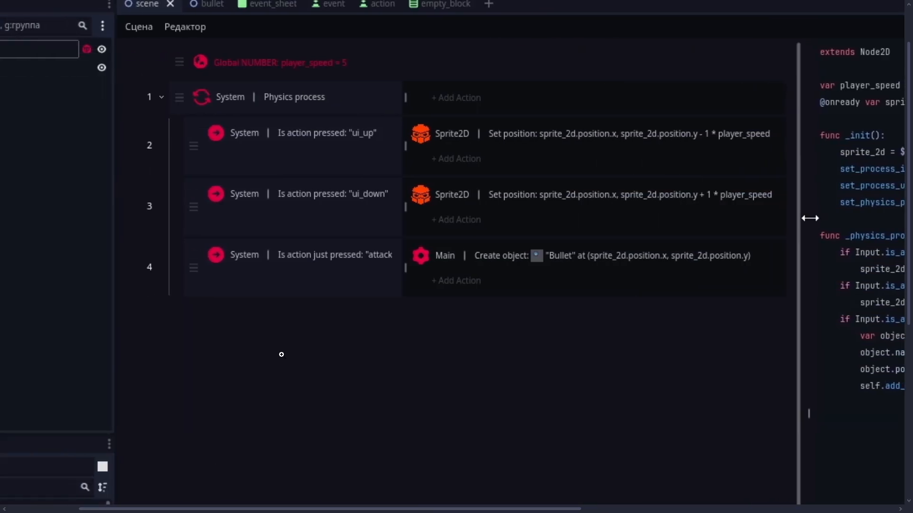
mouse_move(402, 435)
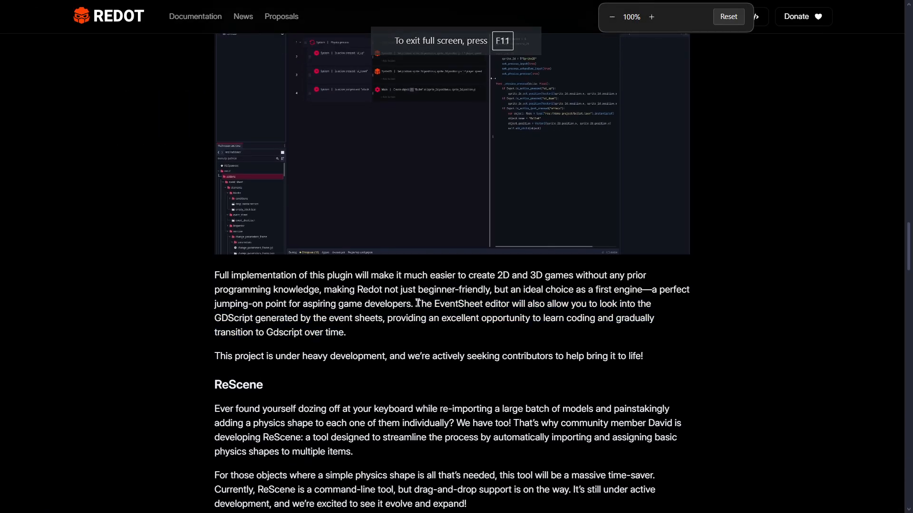
Highlight the sentence about viewing generated GDScript and scroll to ReScene.
left_click_drag(416, 299, 384, 313)
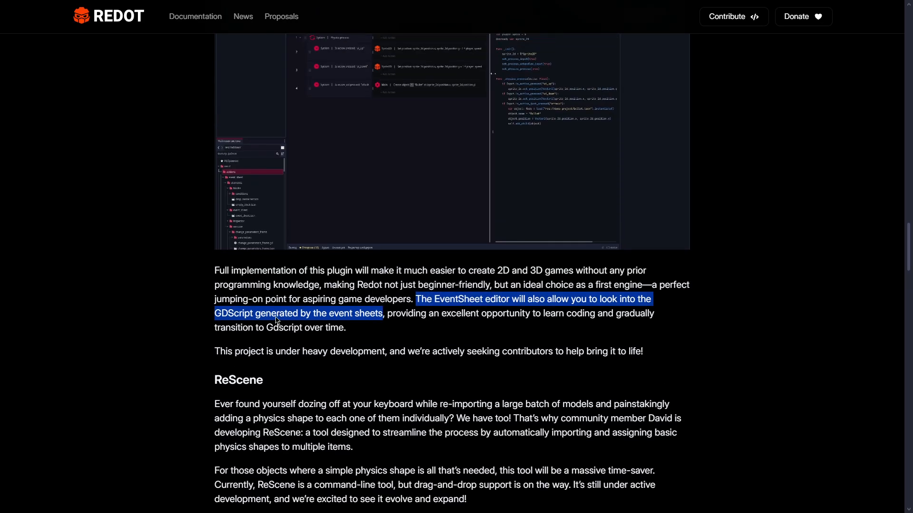
scroll("down", 3)
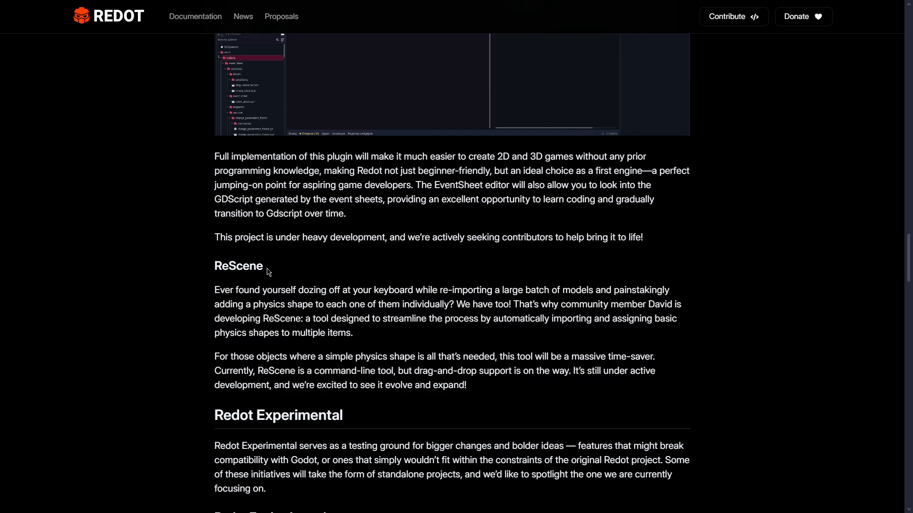
scroll("down", 3)
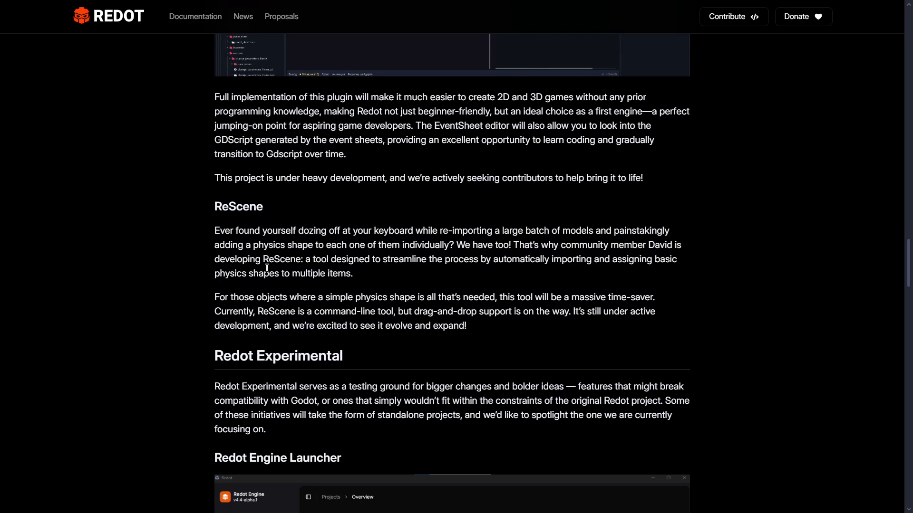
mouse_move(343, 277)
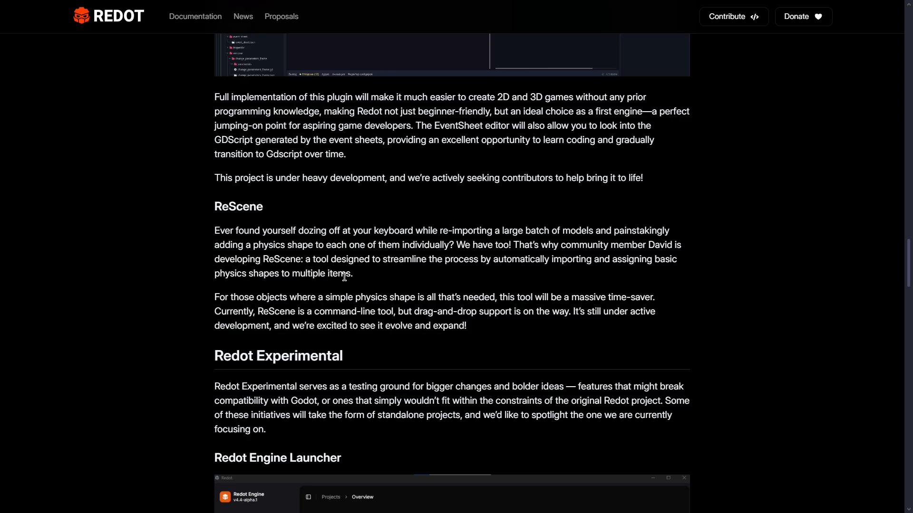
mouse_move(245, 245)
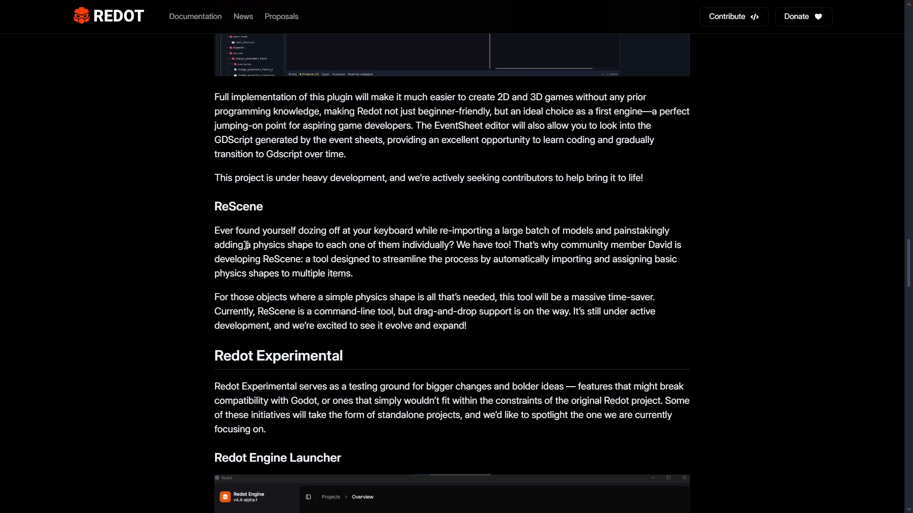
Highlight the ReScene physics-shapes sentence and scroll to the Redot Engine Launcher heading.
double_click(225, 245)
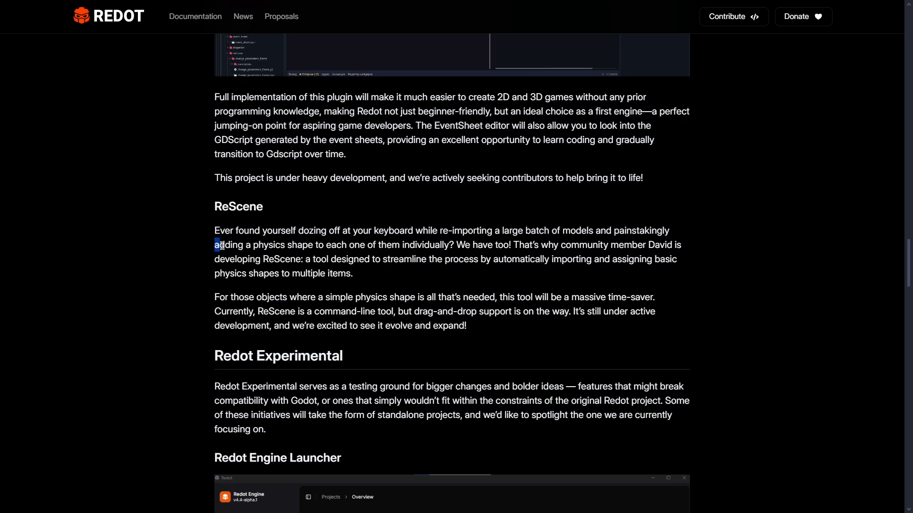
left_click_drag(215, 245, 410, 245)
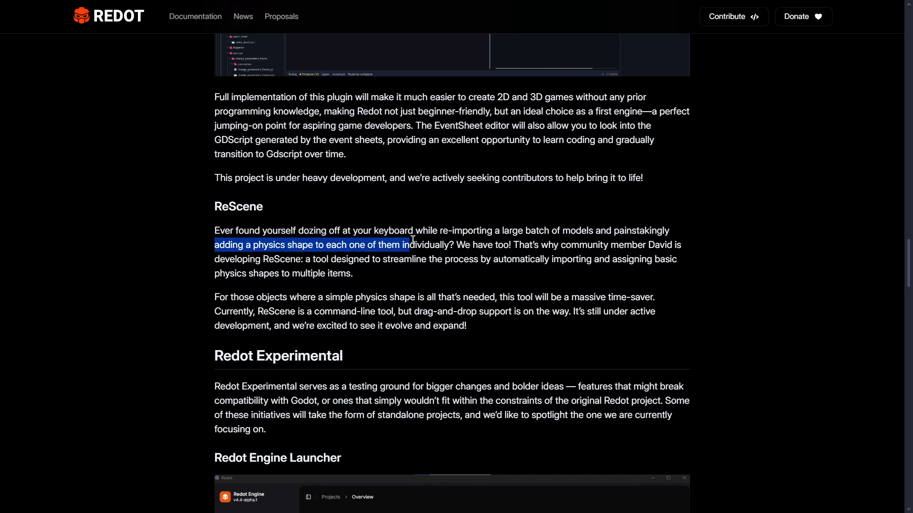
scroll("down", 3)
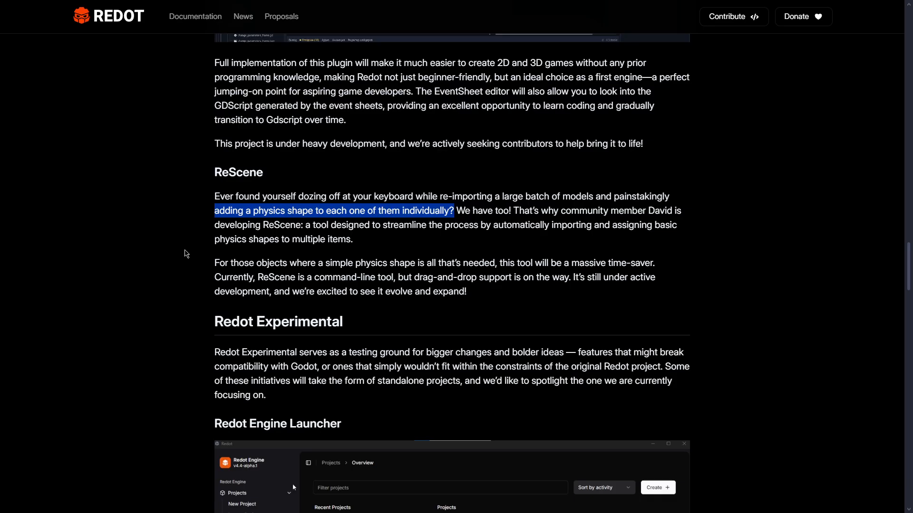
scroll("down", 3)
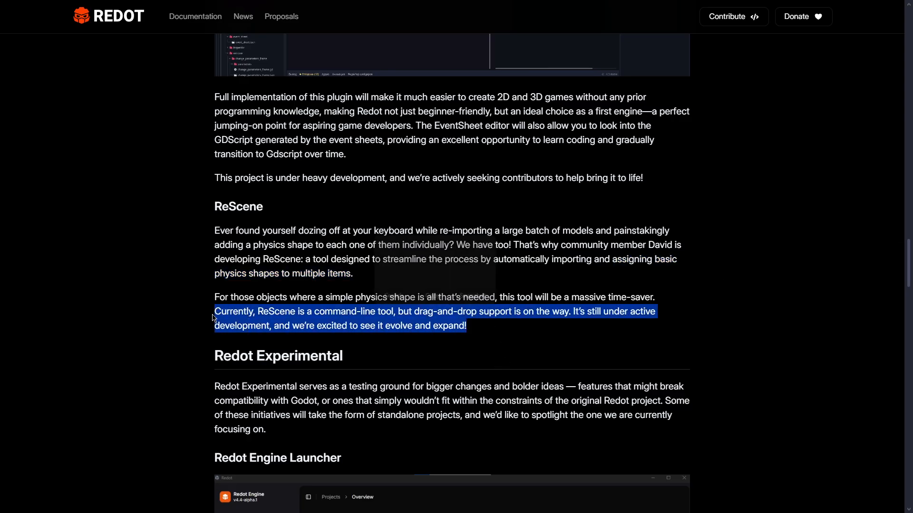
scroll("down", 3)
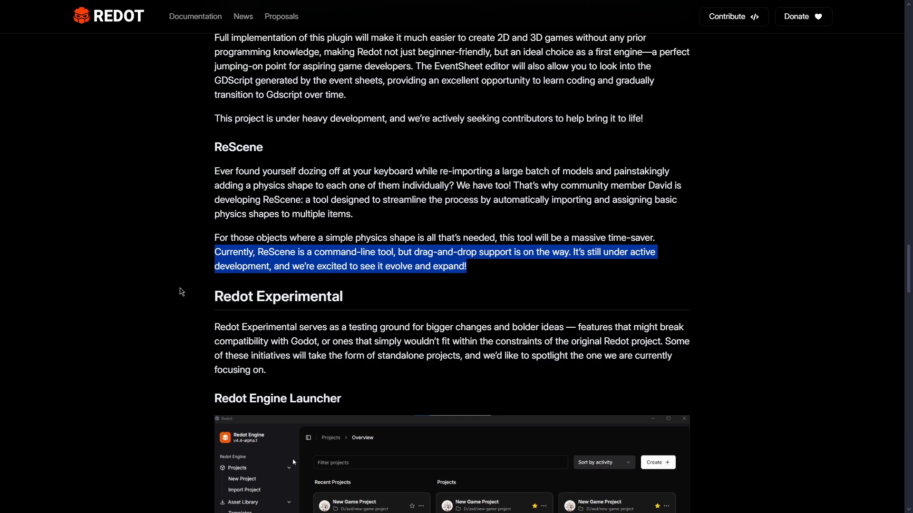
scroll("down", 3)
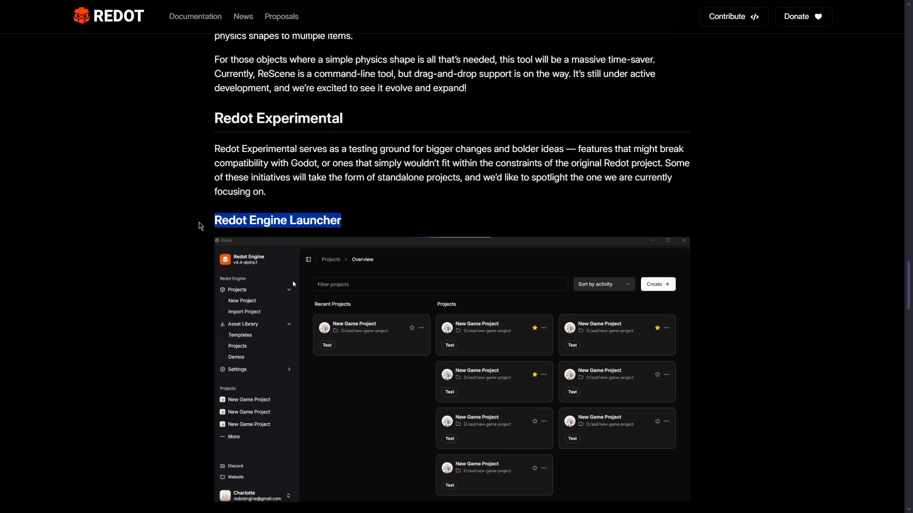
Highlight the 'Manage, Update, and Install Engine Versions' launcher feature and scroll to Redot Academy.
scroll("down", 3)
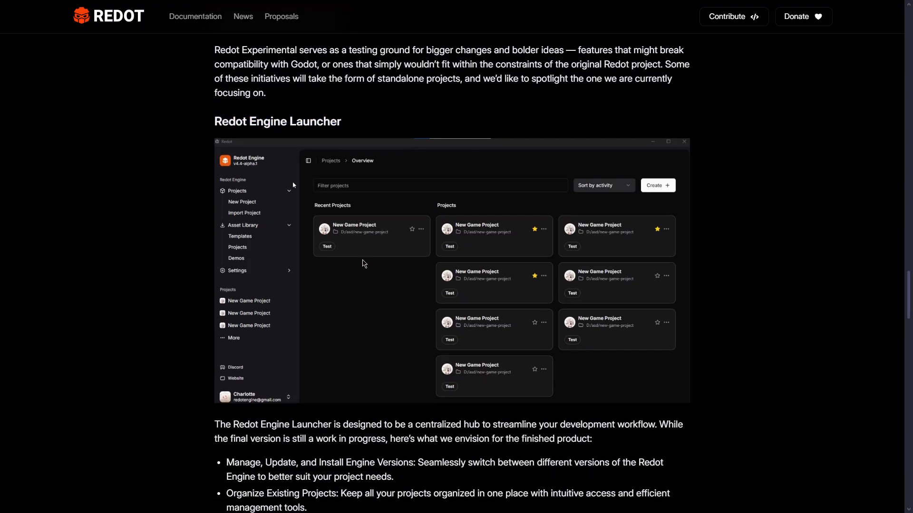
scroll("down", 3)
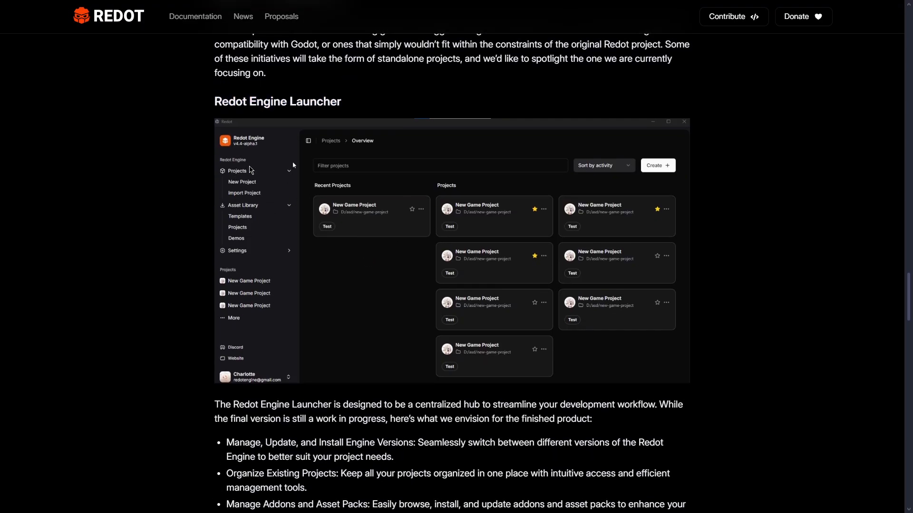
mouse_move(303, 231)
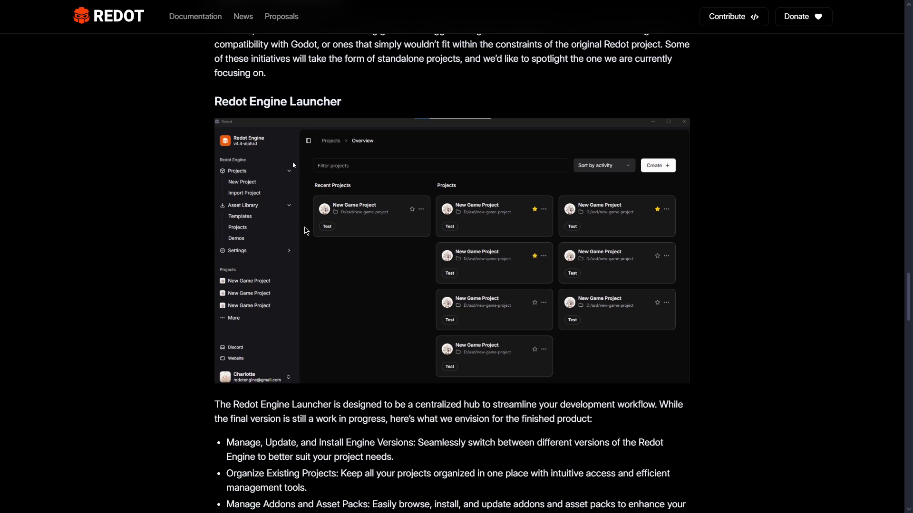
mouse_move(244, 240)
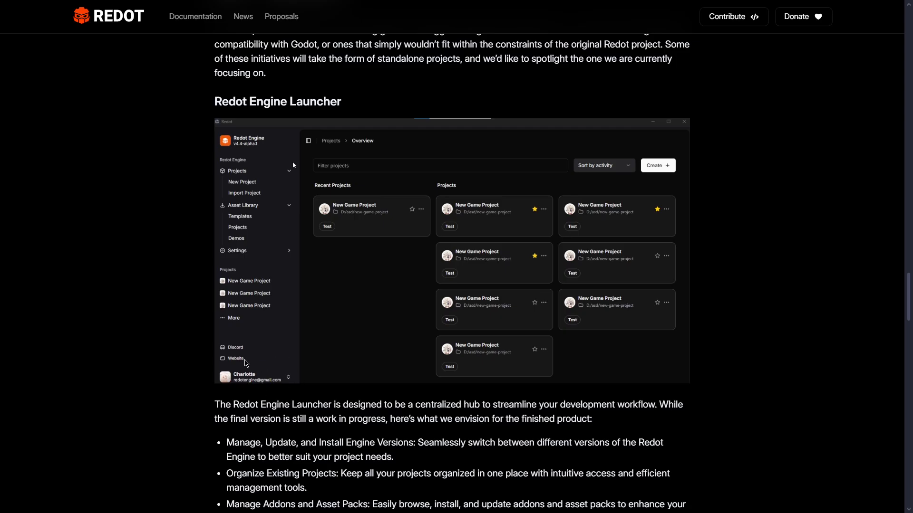
mouse_move(418, 204)
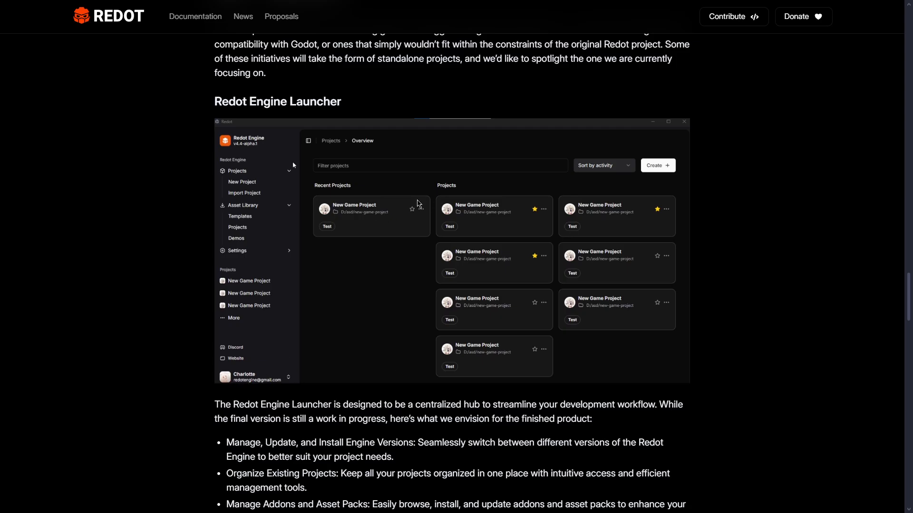
mouse_move(539, 331)
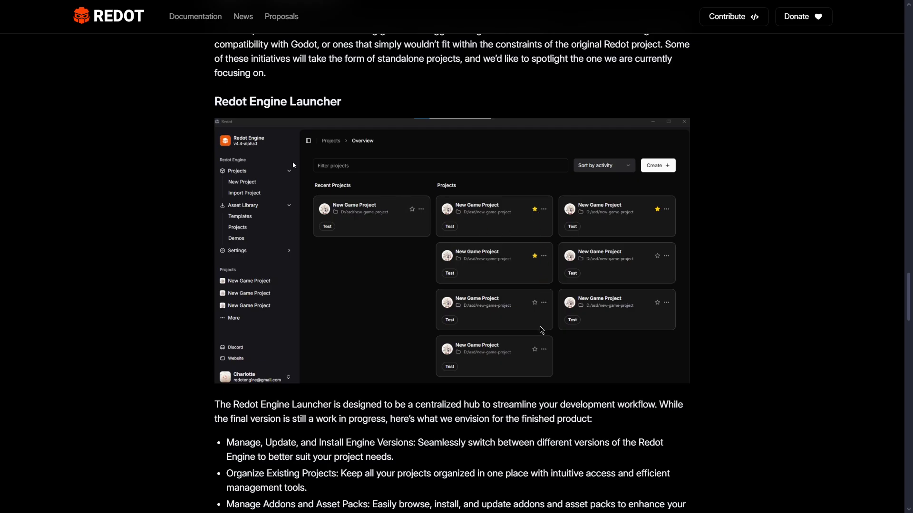
mouse_move(416, 226)
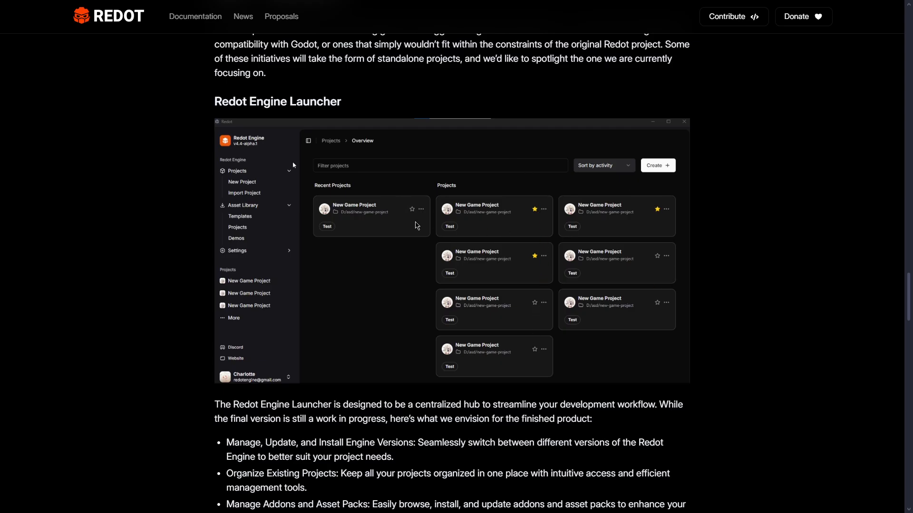
mouse_move(417, 193)
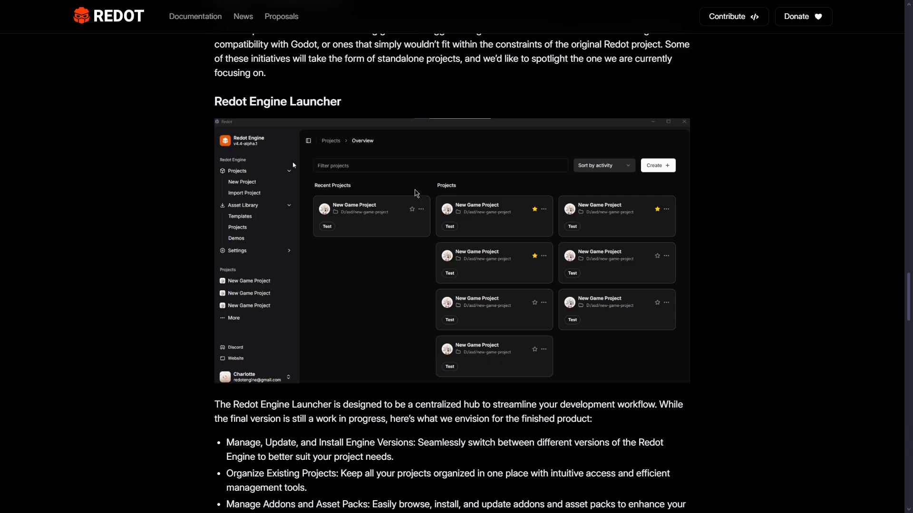
scroll("down", 3)
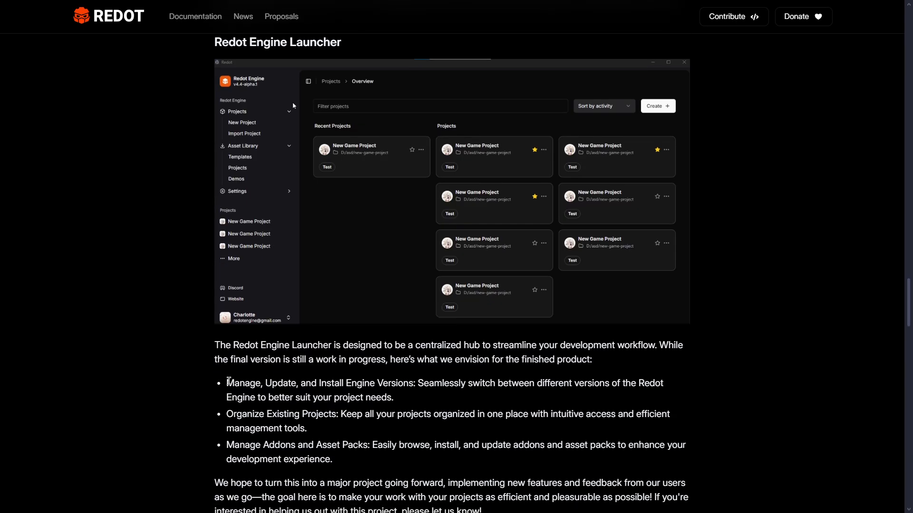
double_click(318, 383)
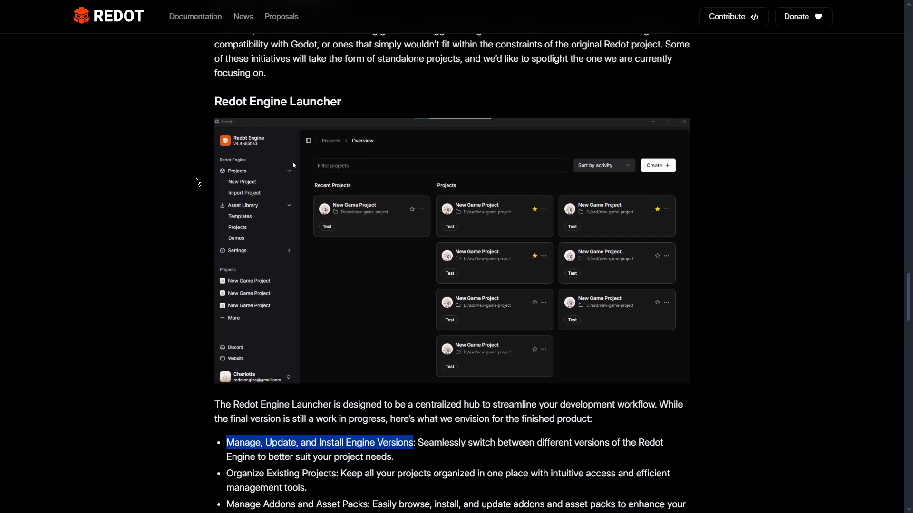
scroll("down", 3)
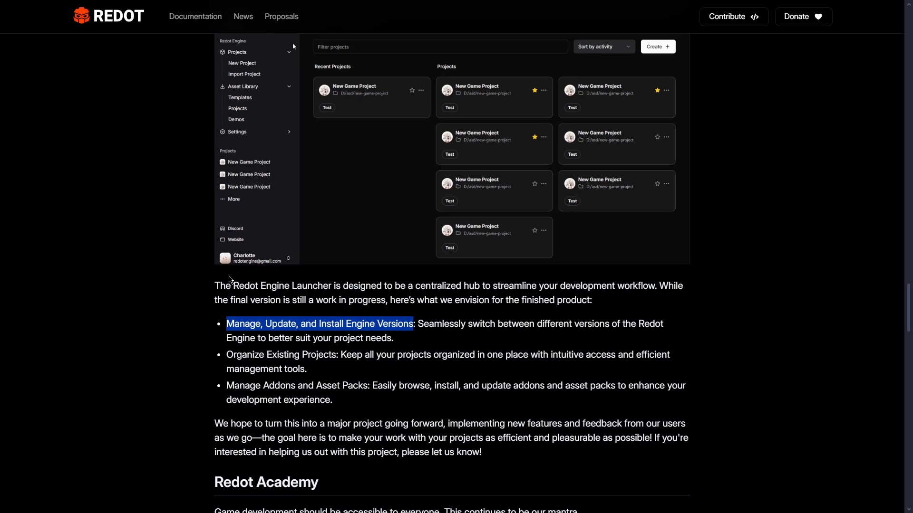
scroll("down", 3)
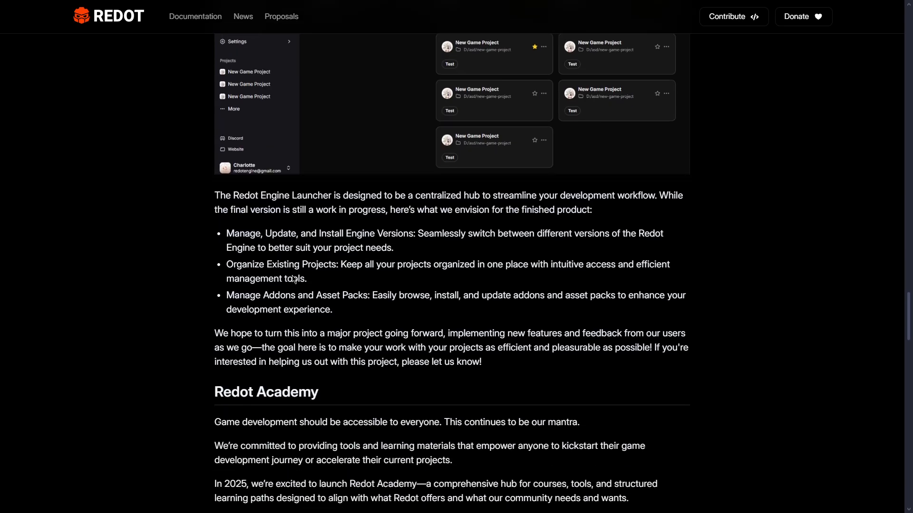
scroll("down", 3)
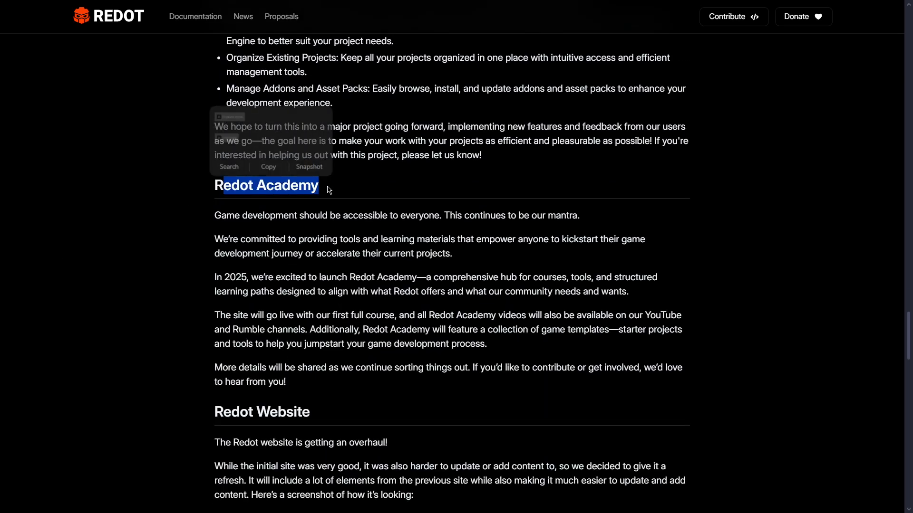
Scroll past Redot Academy and the website redesign screenshots to Community.
scroll("down", 3)
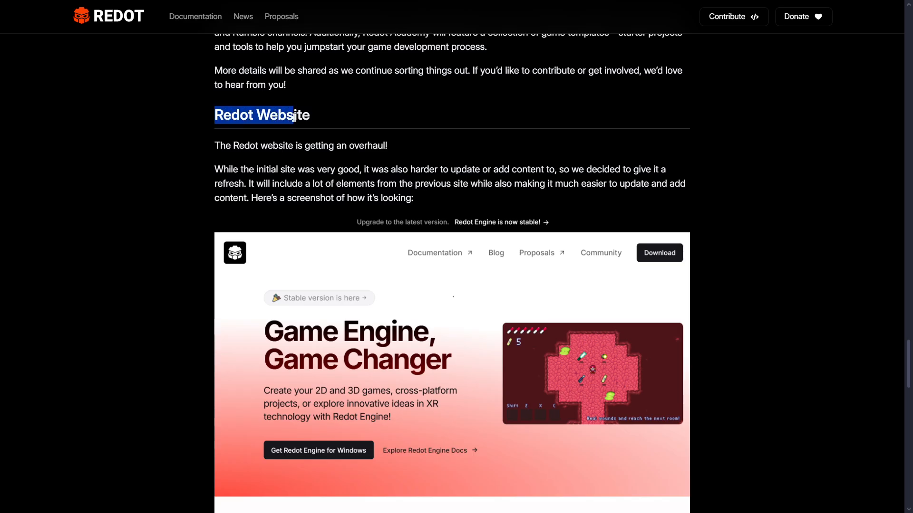
scroll("down", 3)
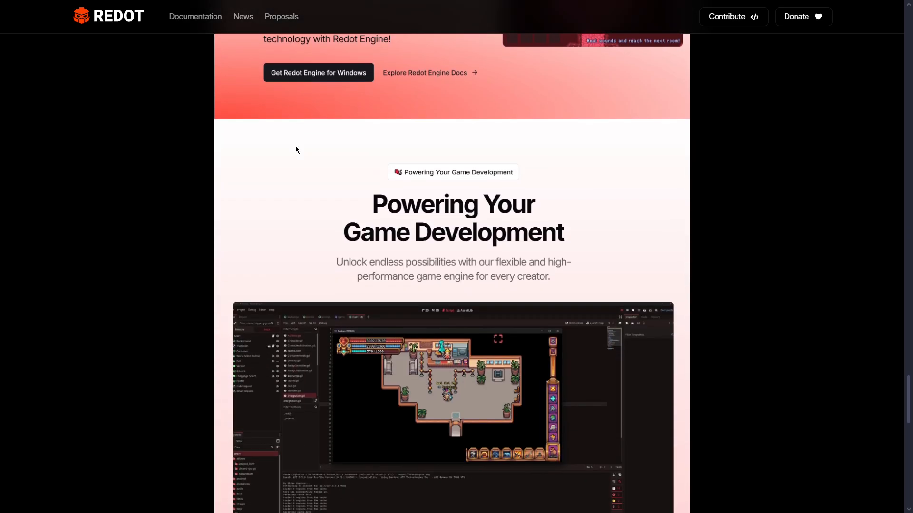
scroll("down", 3)
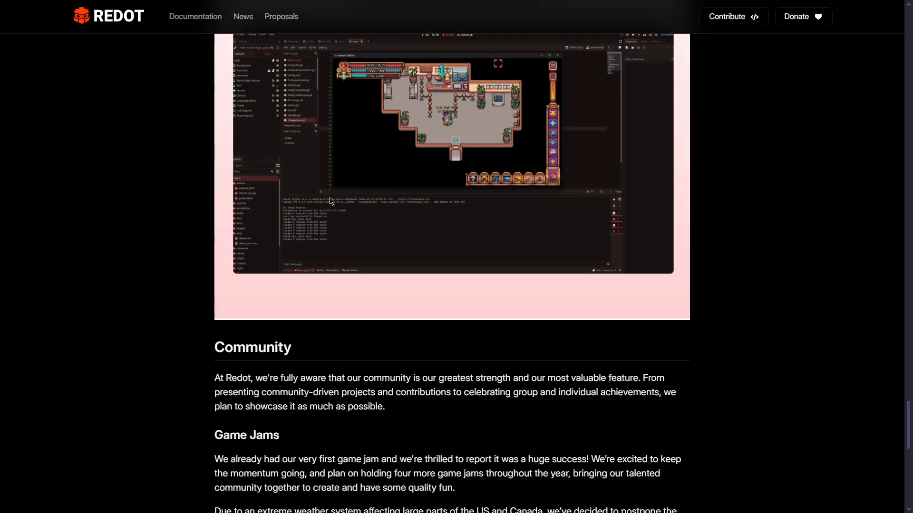
scroll("down", 3)
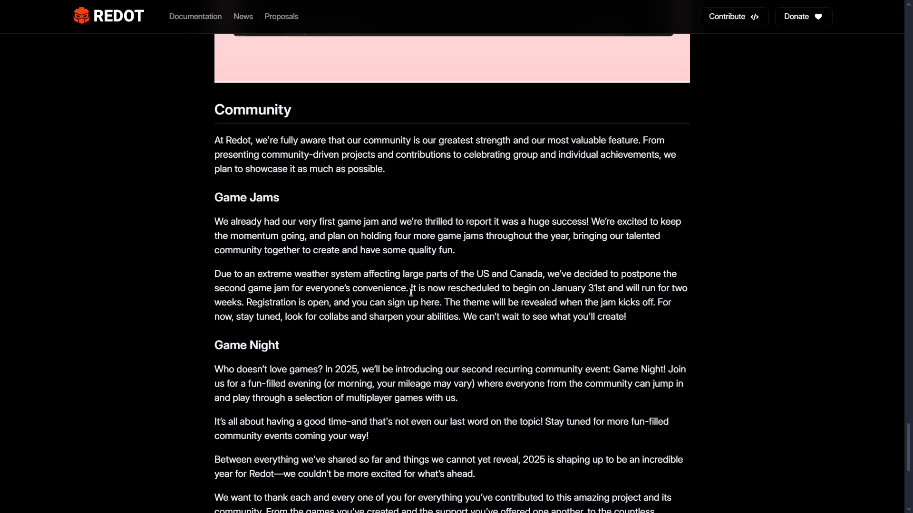
Highlight that the game jam now begins January 31st, postponed due to extreme weather.
left_click_drag(411, 288, 606, 288)
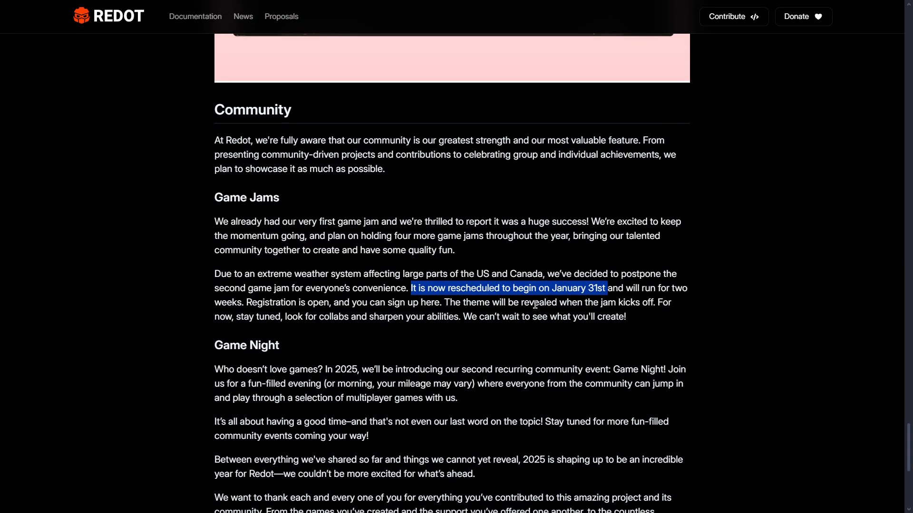
mouse_move(274, 289)
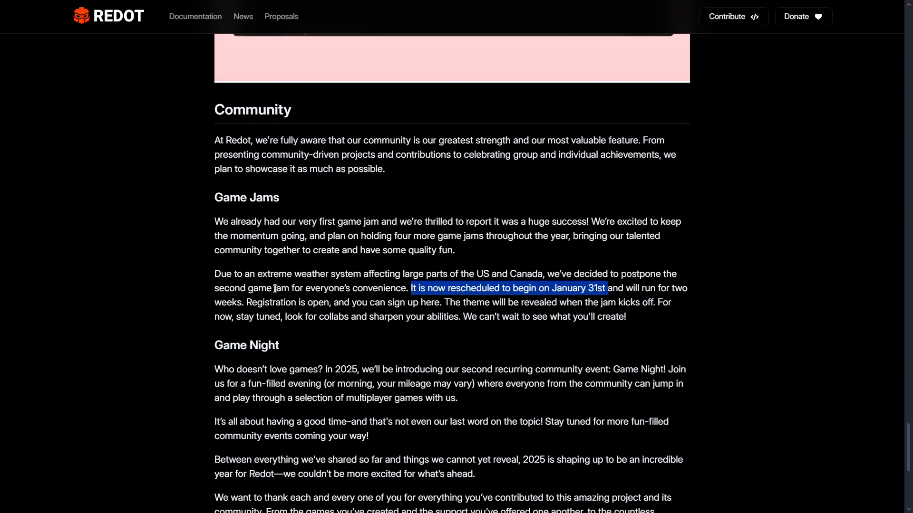
left_click_drag(410, 288, 459, 288)
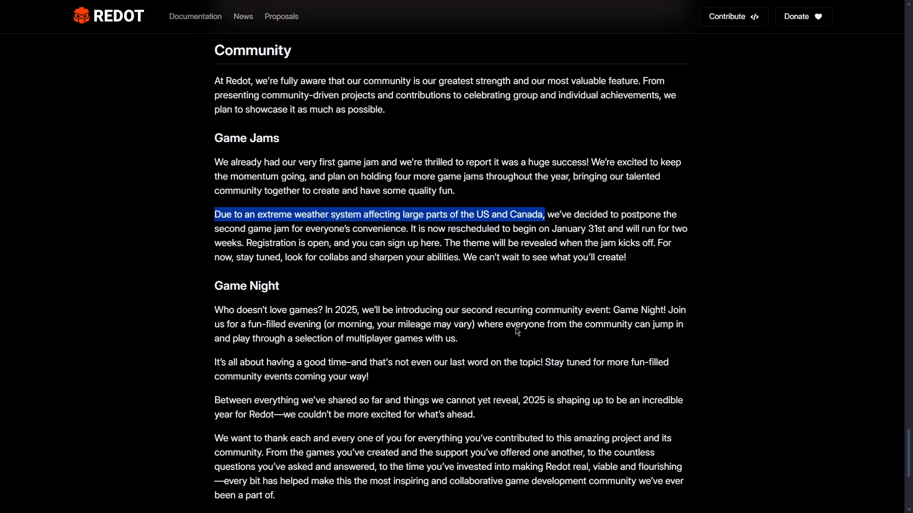
scroll("down", 3)
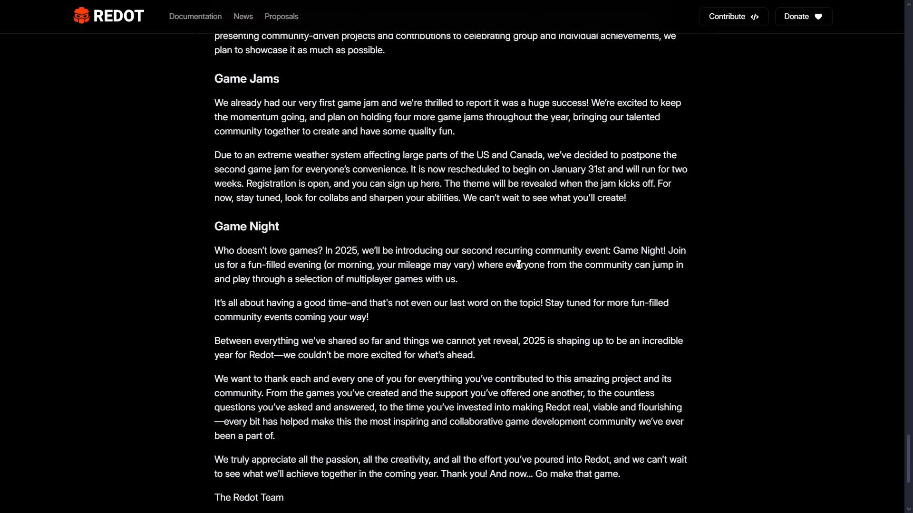
Highlight the Game Night community event and its multiplayer-games-together description.
left_click_drag(537, 251, 651, 251)
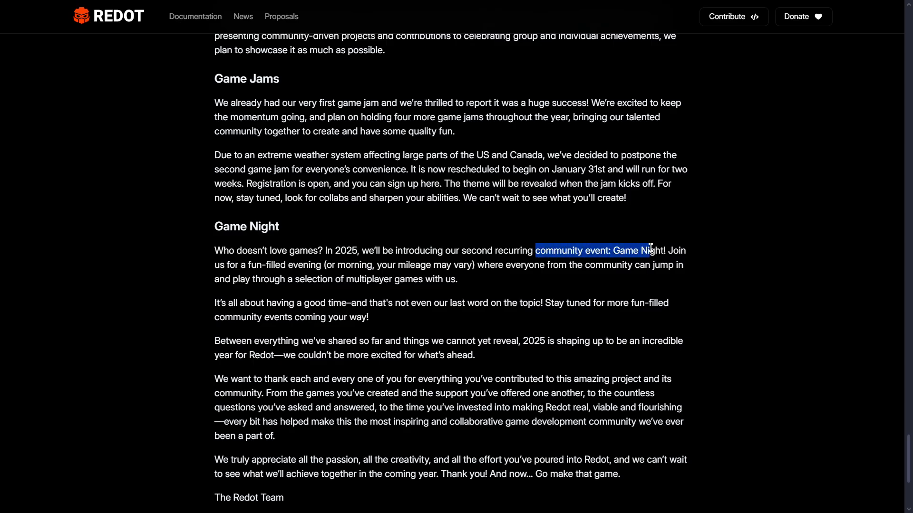
scroll("down", 3)
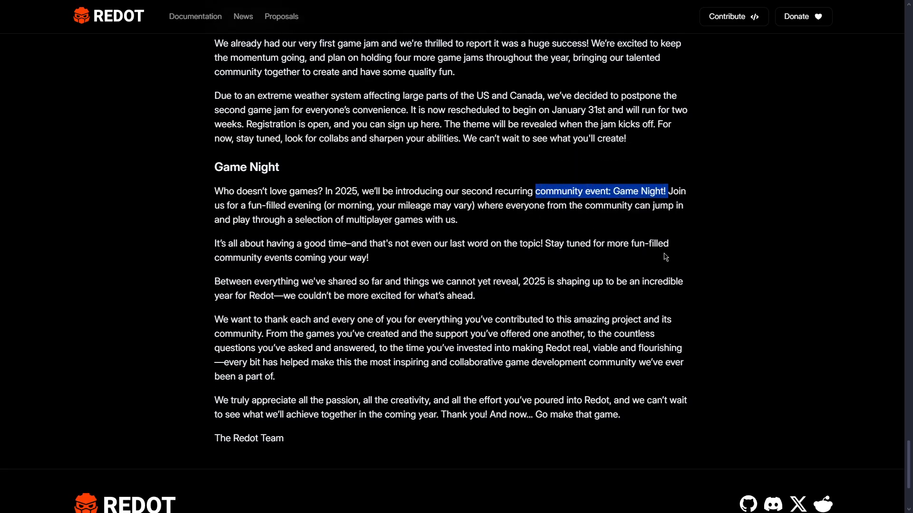
left_click_drag(666, 191, 489, 220)
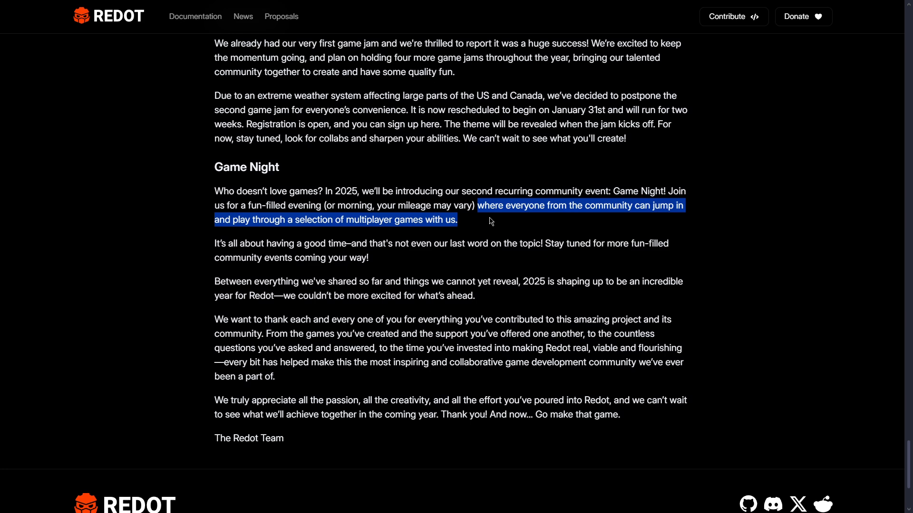